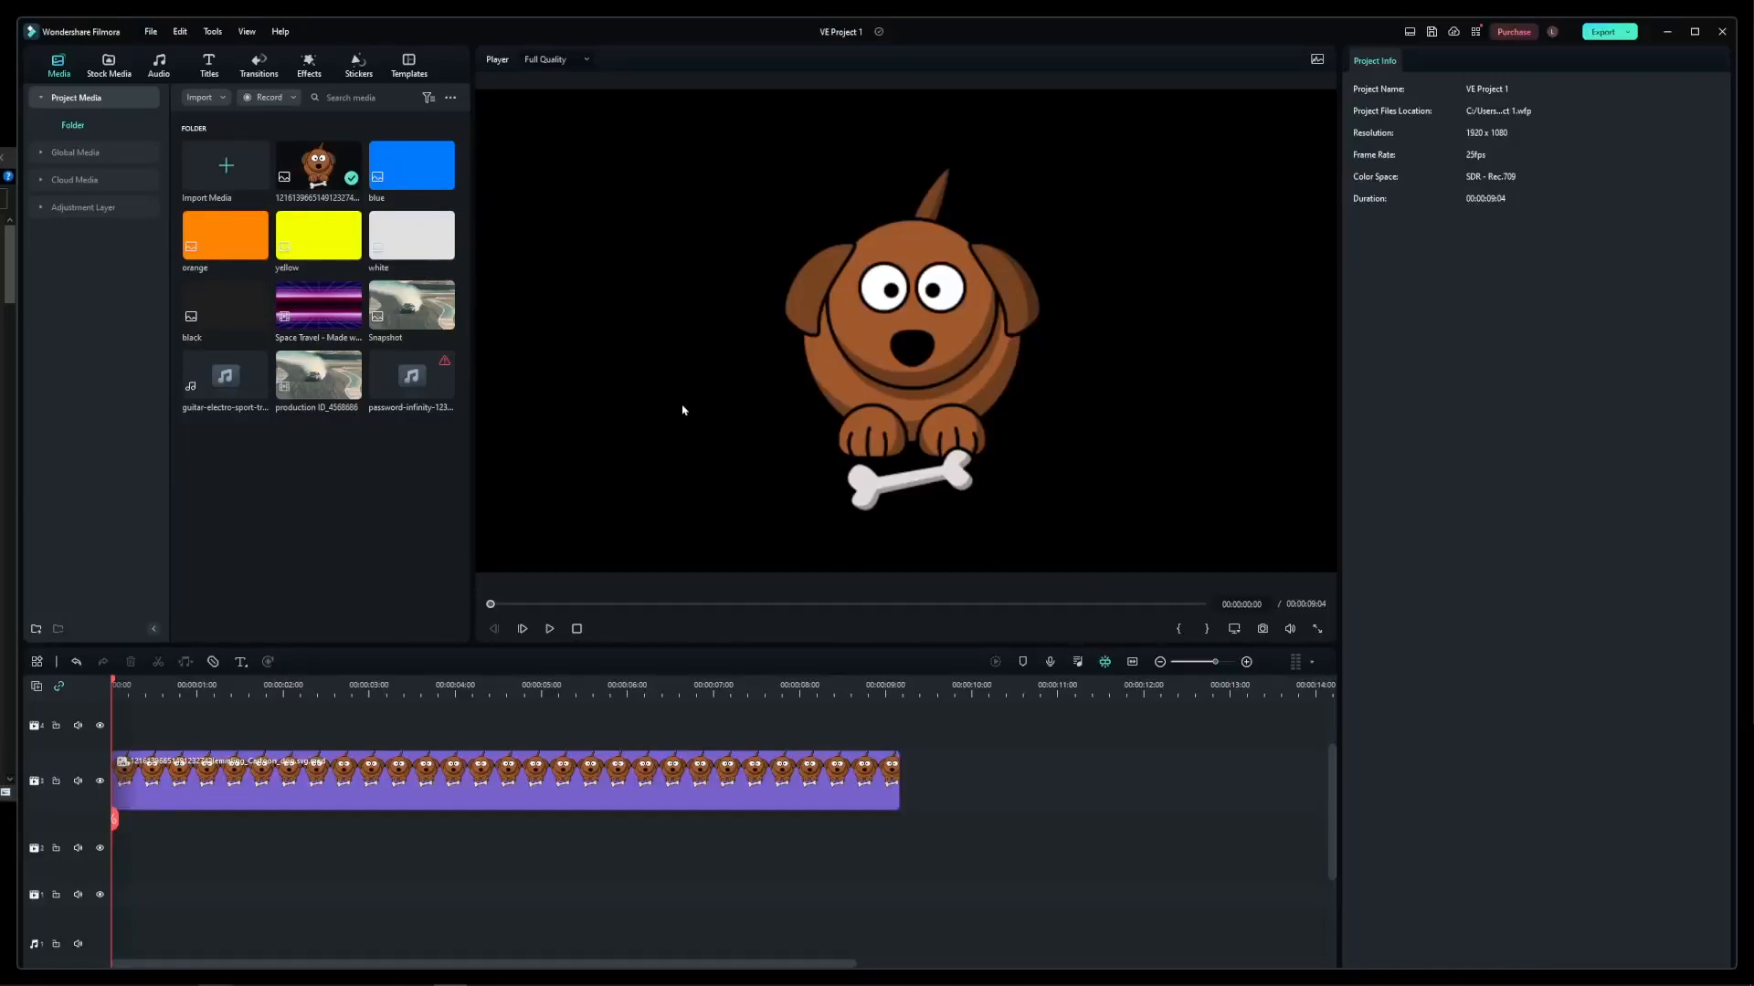
mouse_move(678, 332)
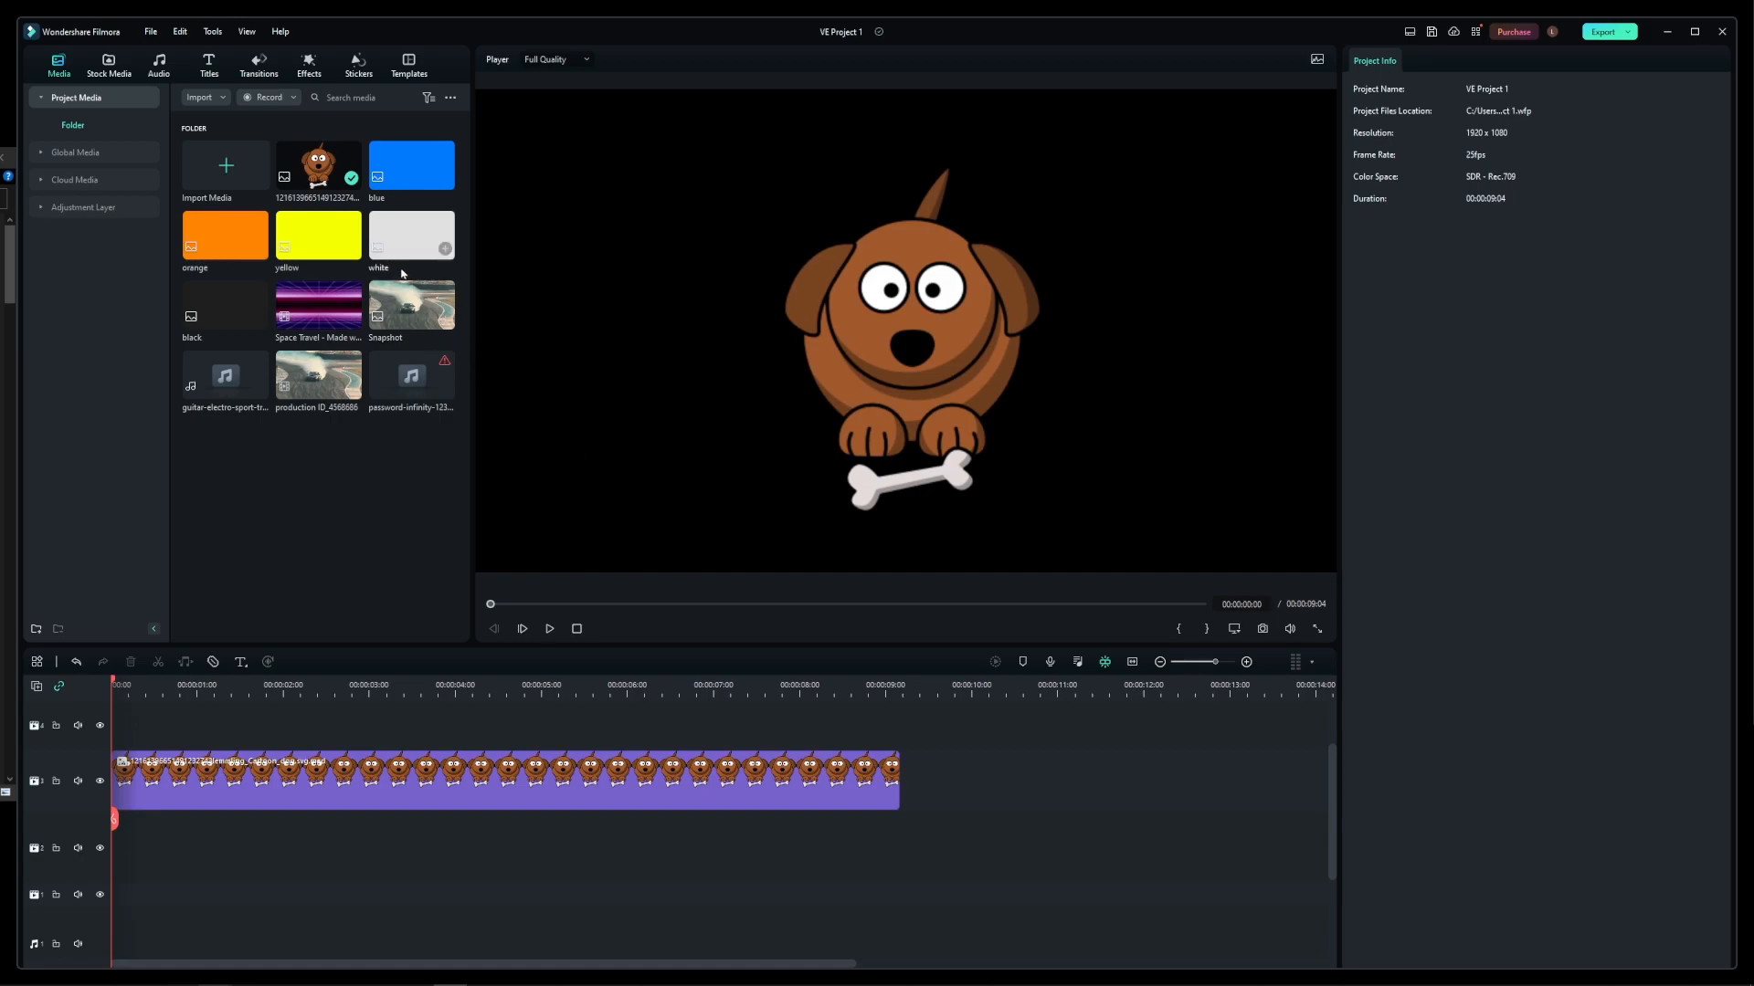
mouse_move(393, 163)
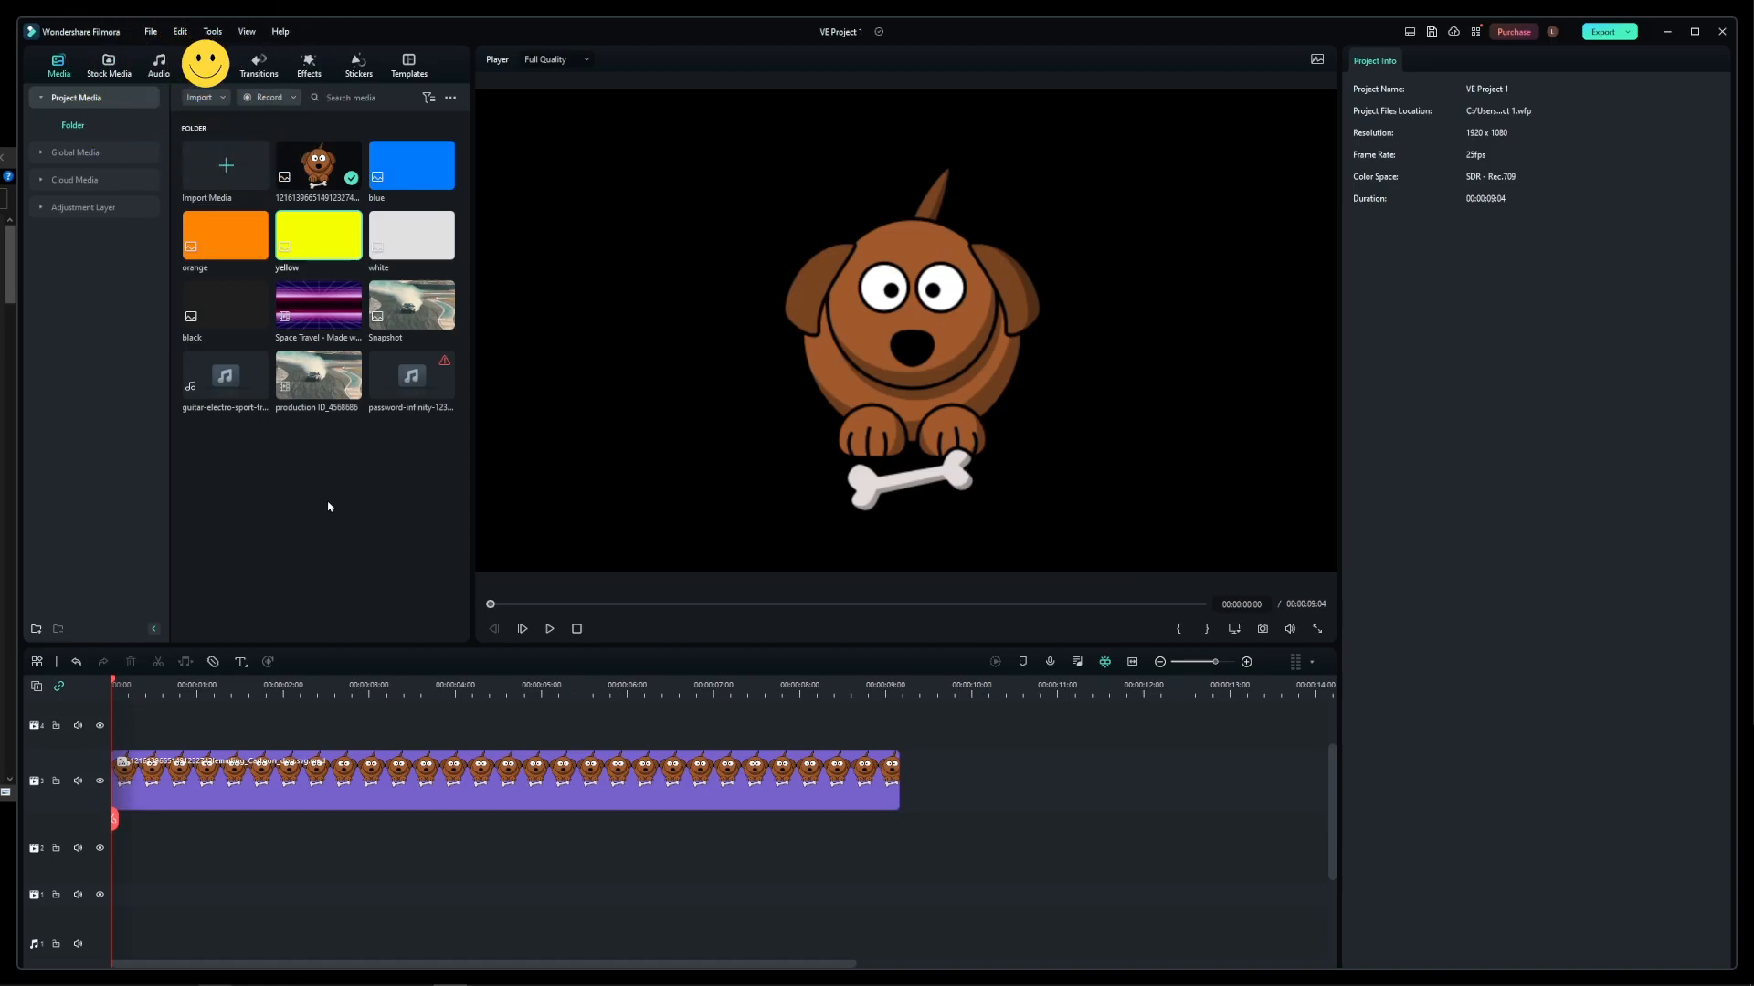
Step: Place the Basic 6 title on the track below the dog clip for its full length
click(205, 64)
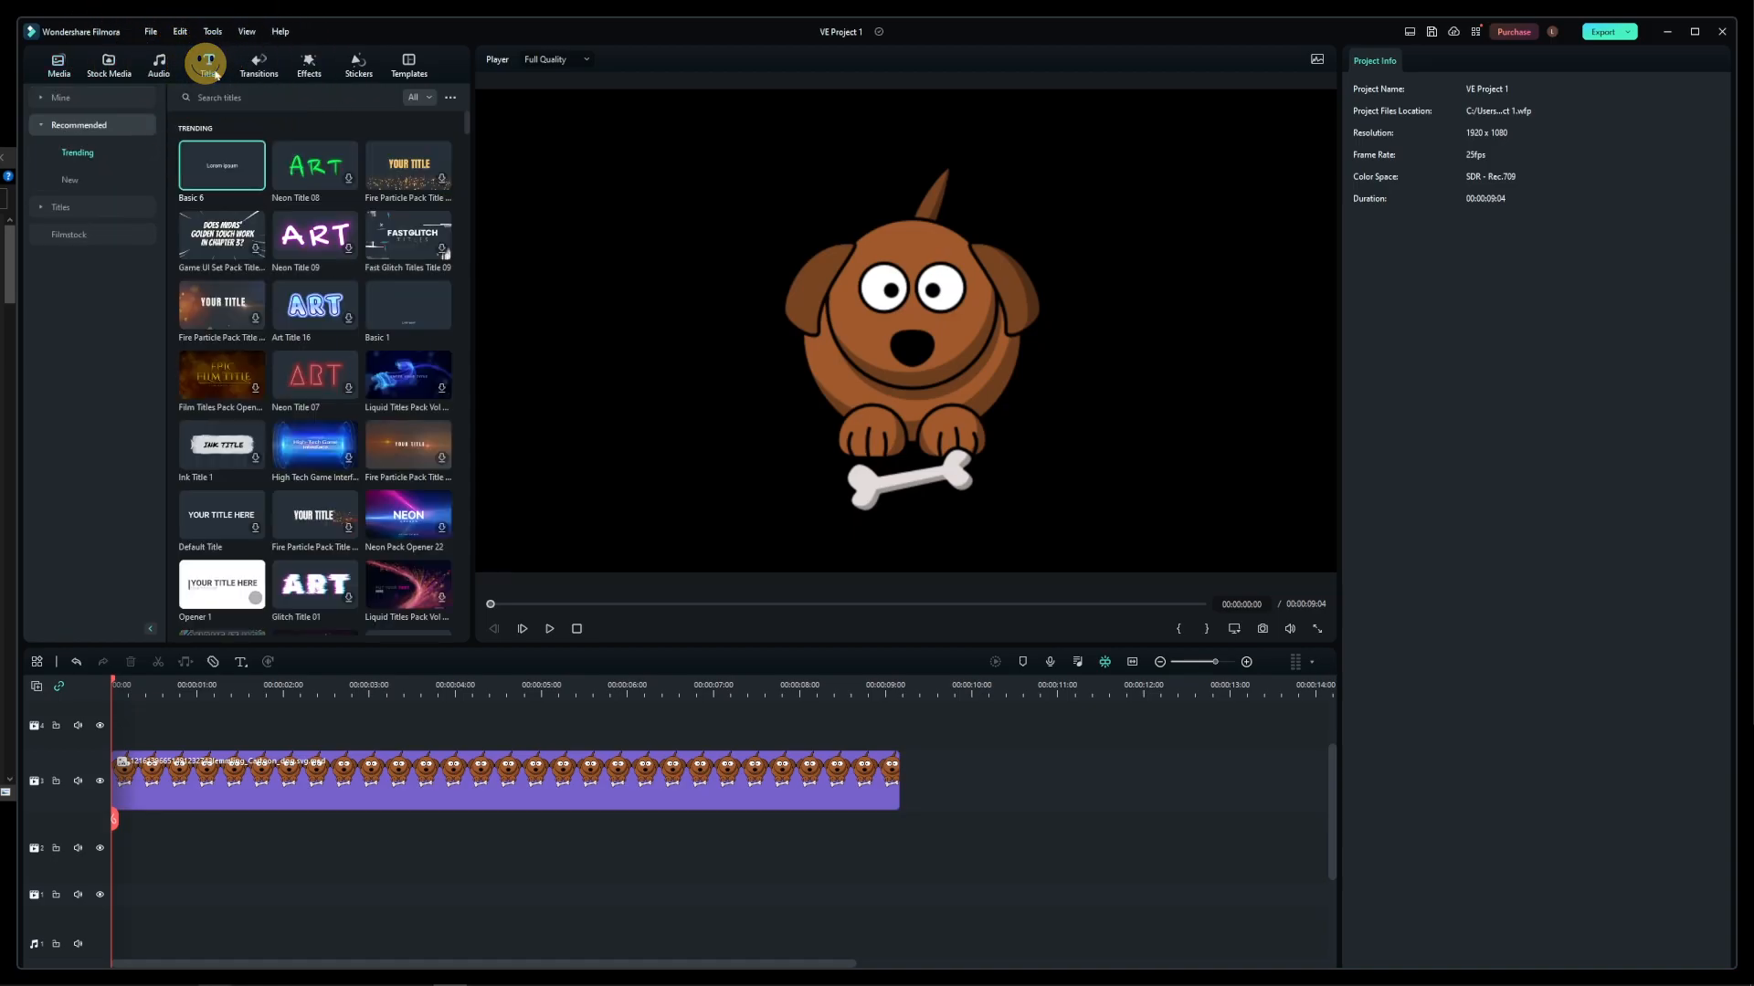
click(209, 62)
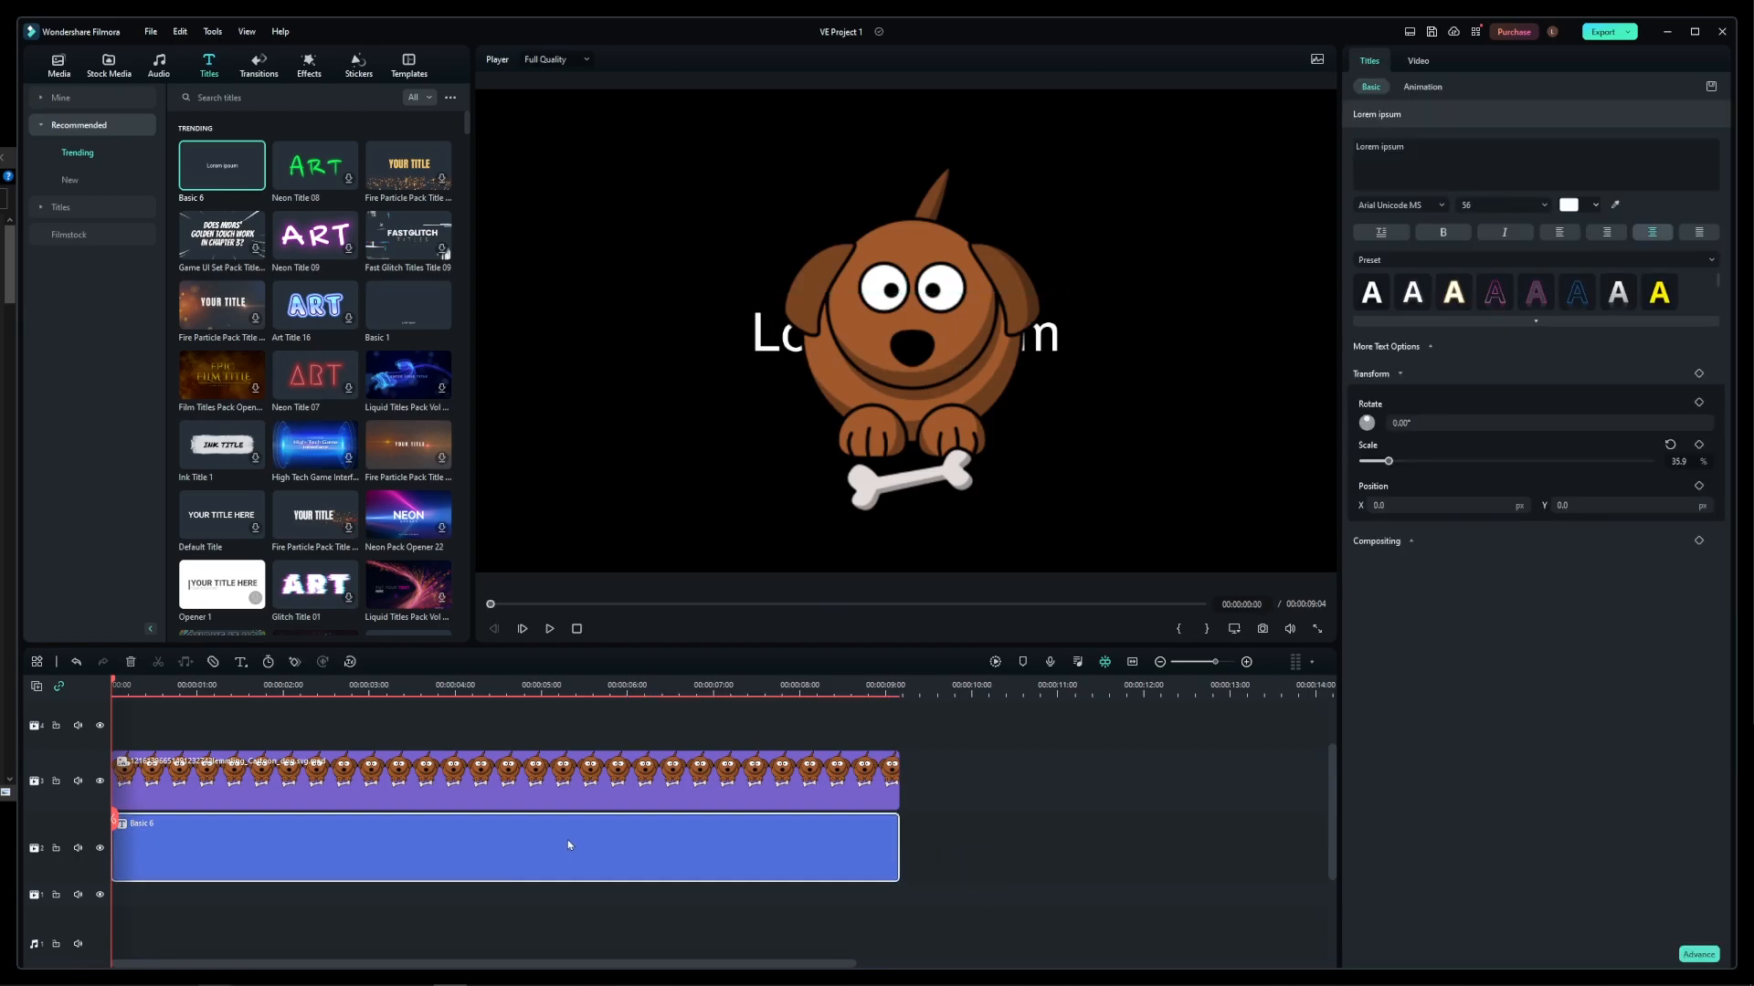
Step: In Advanced Text Edit, add a shape layer to the title with 'TEXT HERE' placeholder text
click(906, 332)
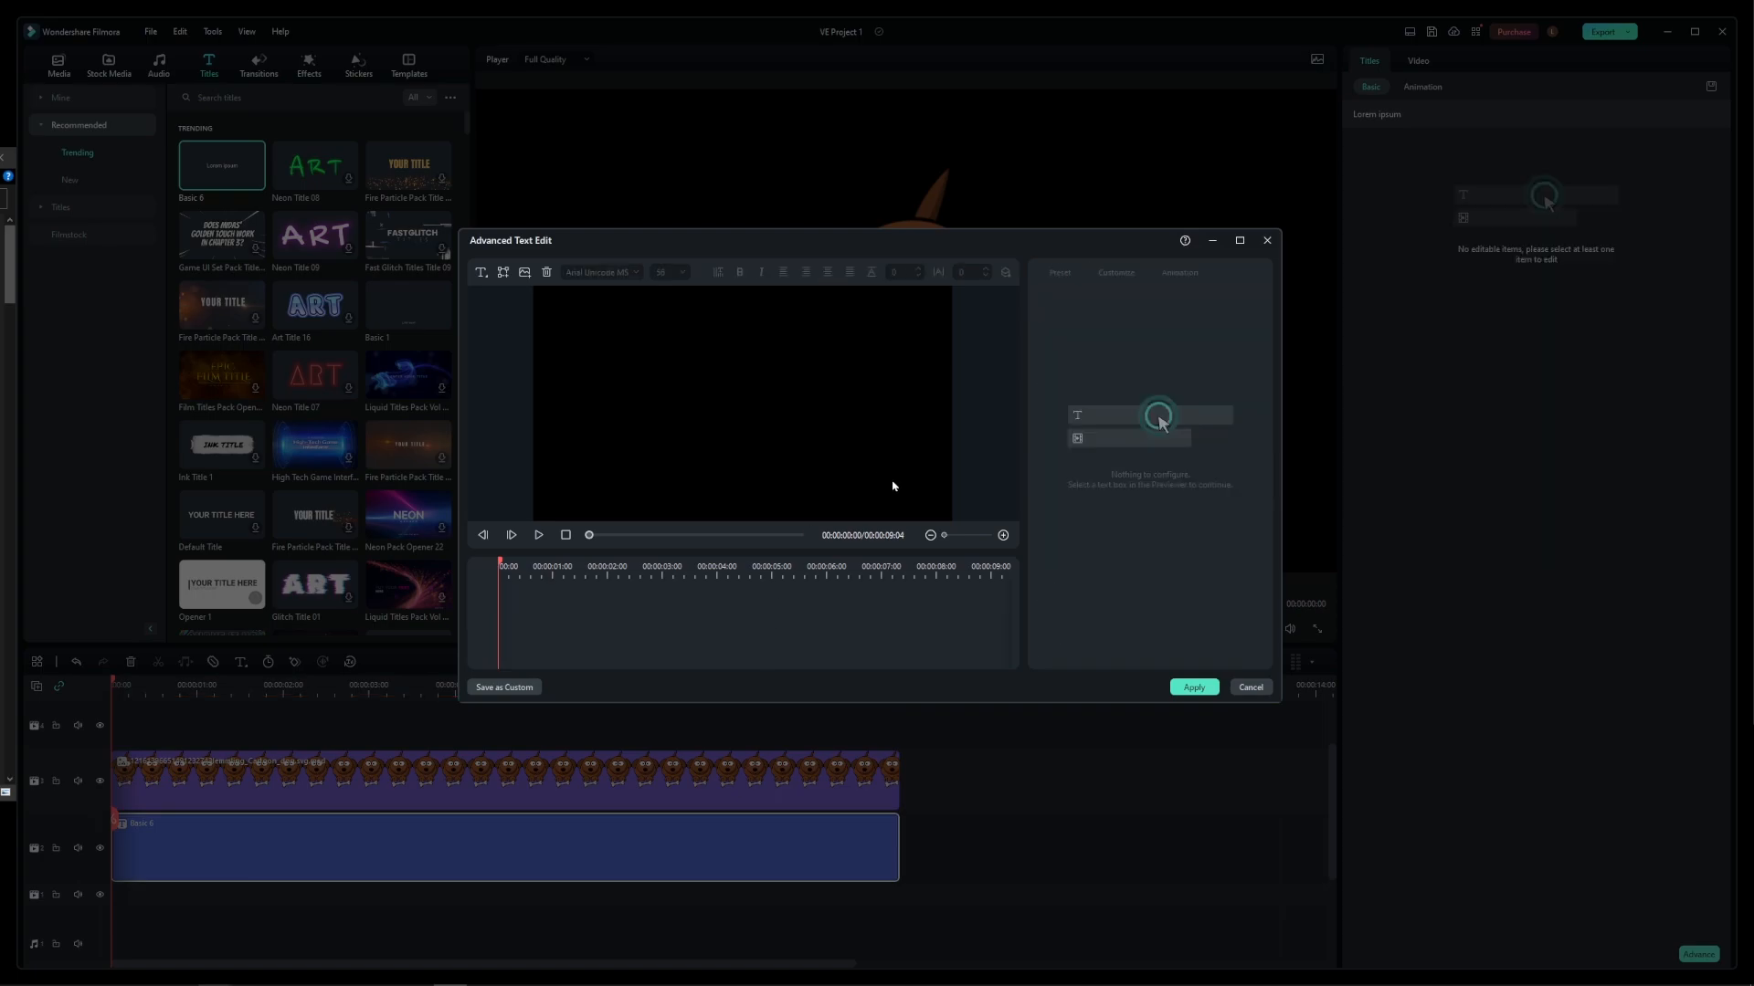
mouse_move(671, 395)
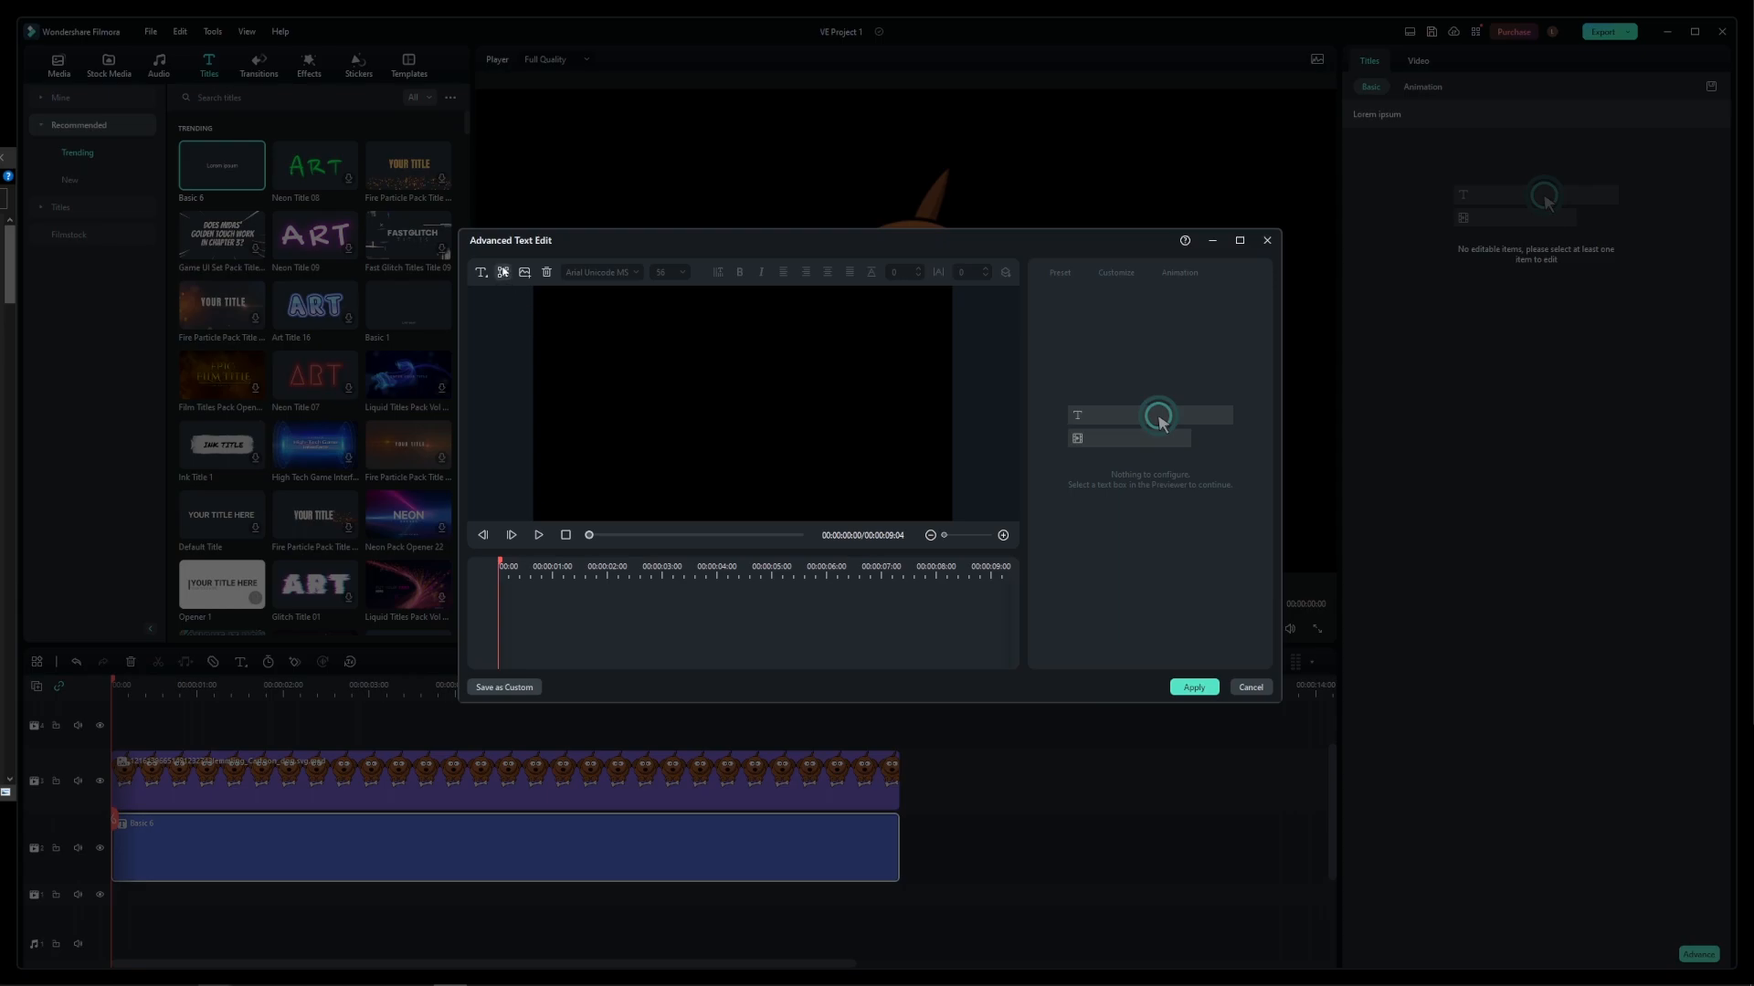
click(502, 272)
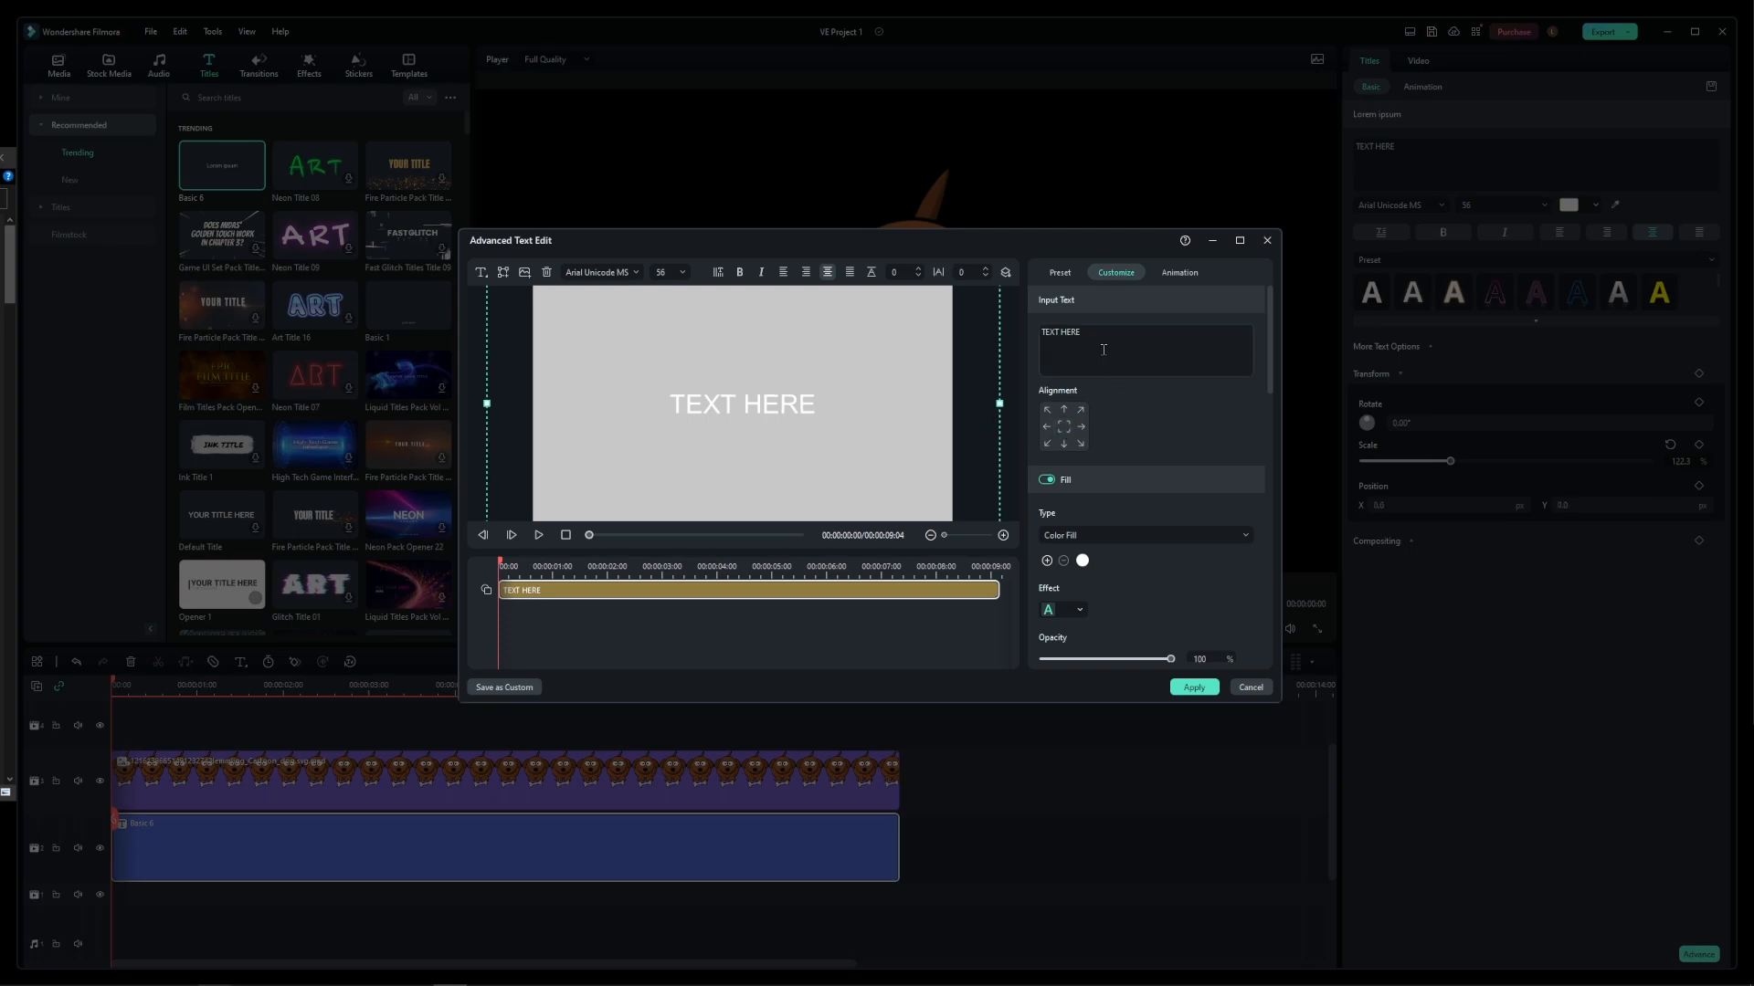
Step: Delete the 'TEXT HERE' placeholder so the shape layer has no text
click(1143, 349)
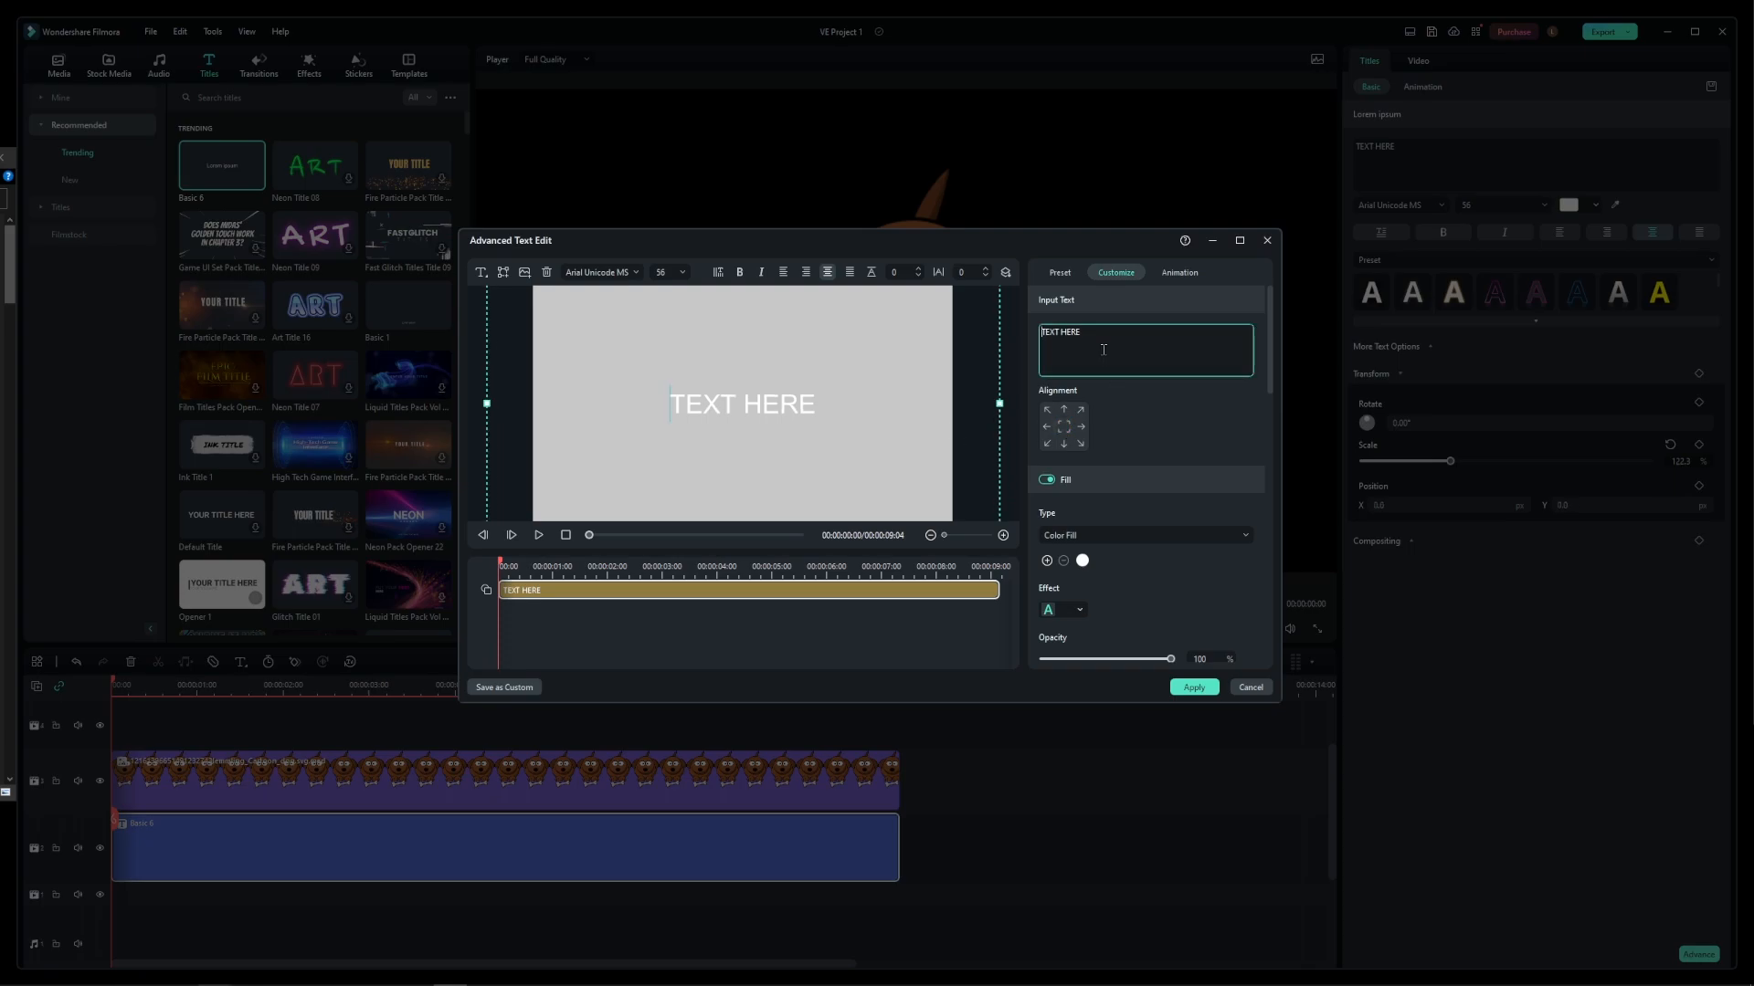
key(ctrl+a)
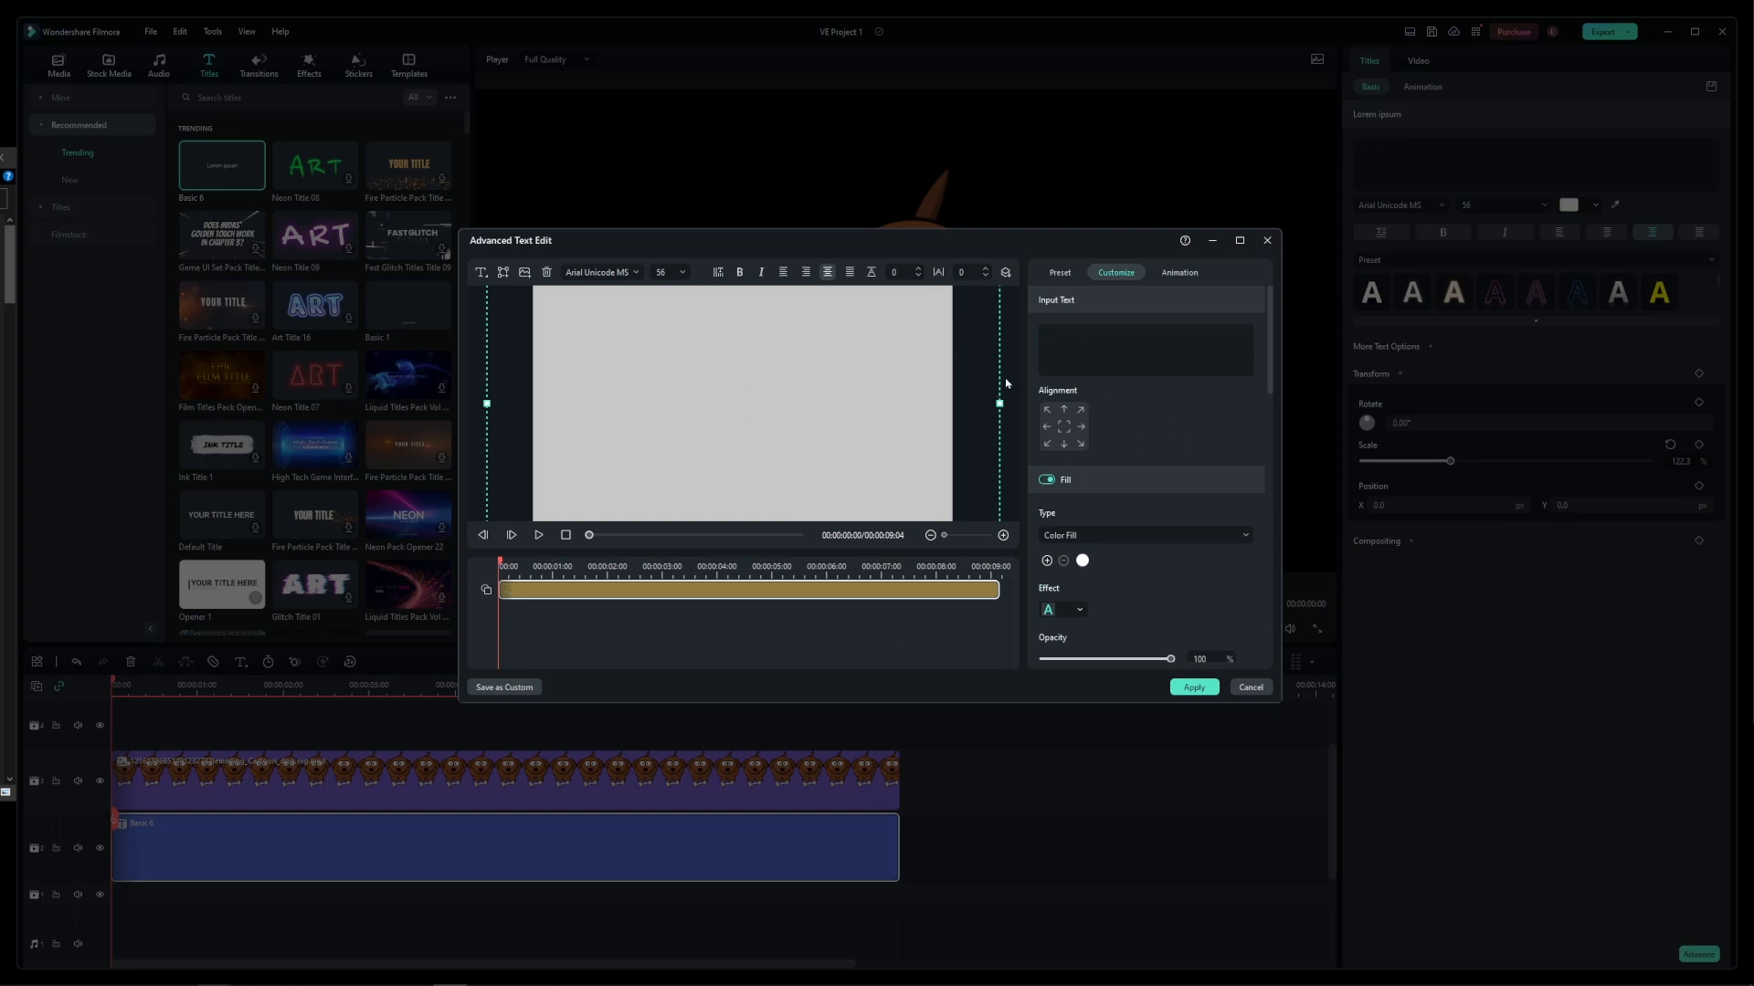
click(1144, 349)
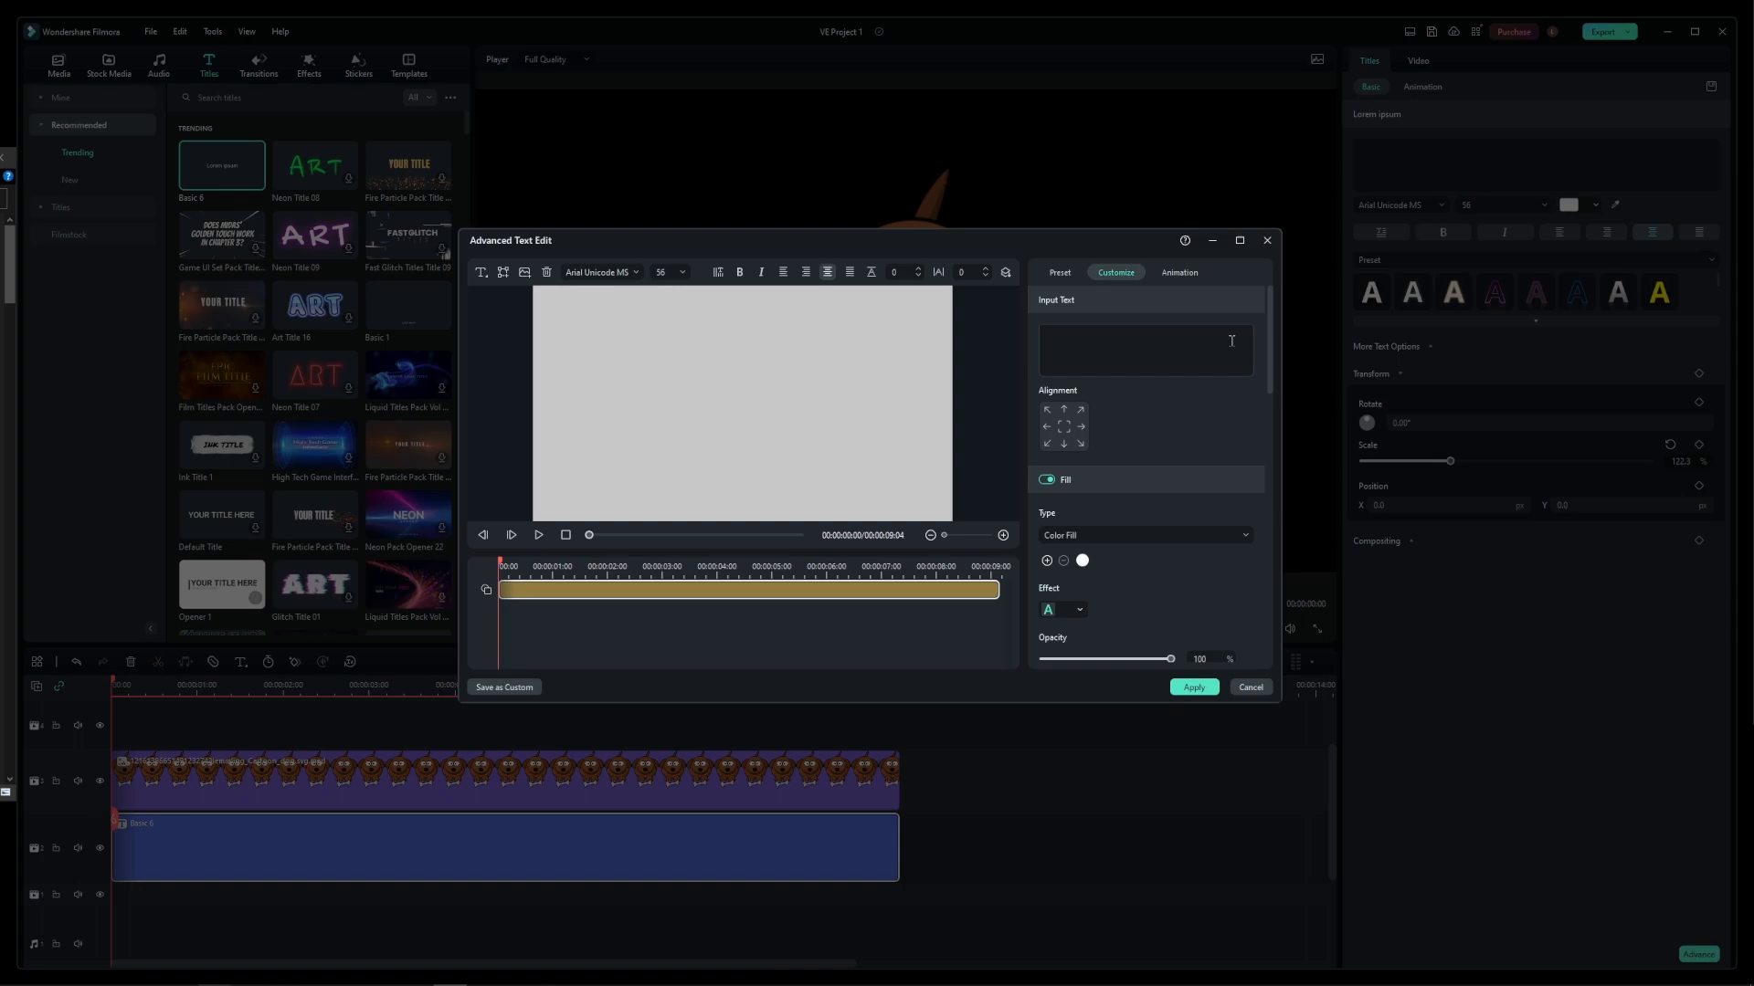
Step: Set Shape Fill to light green, then bring up the Select Color dialog via More
scroll(down, 3)
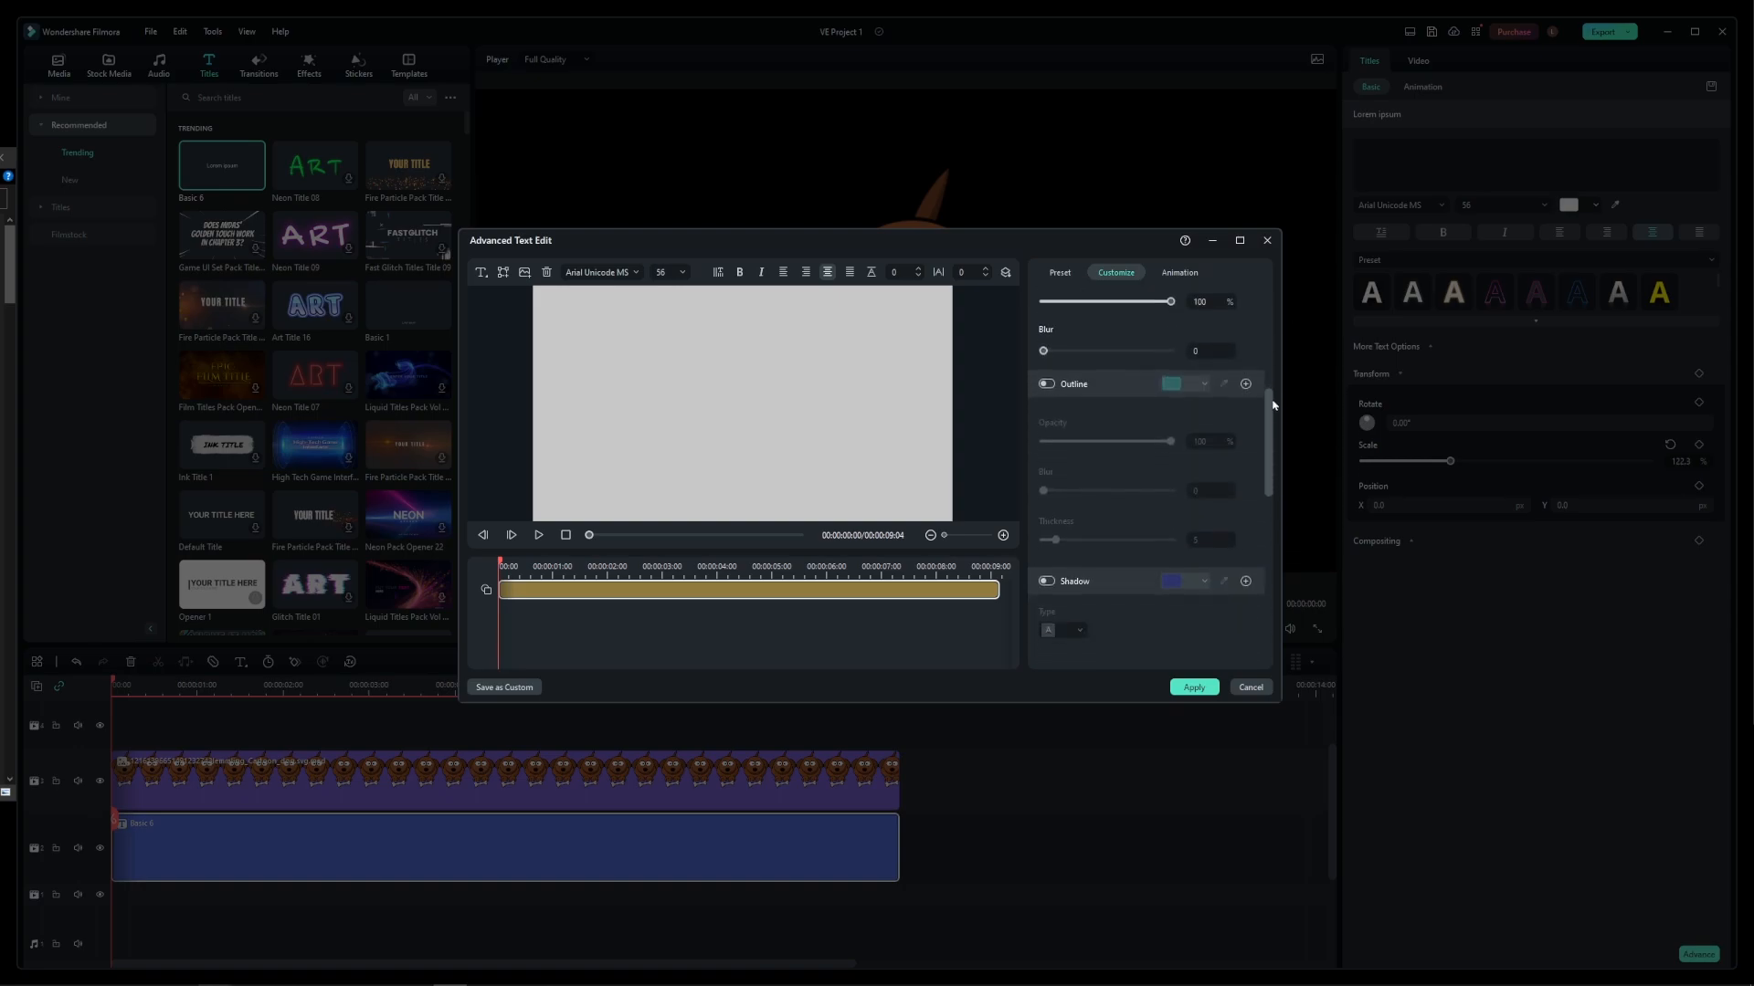
scroll(down, 3)
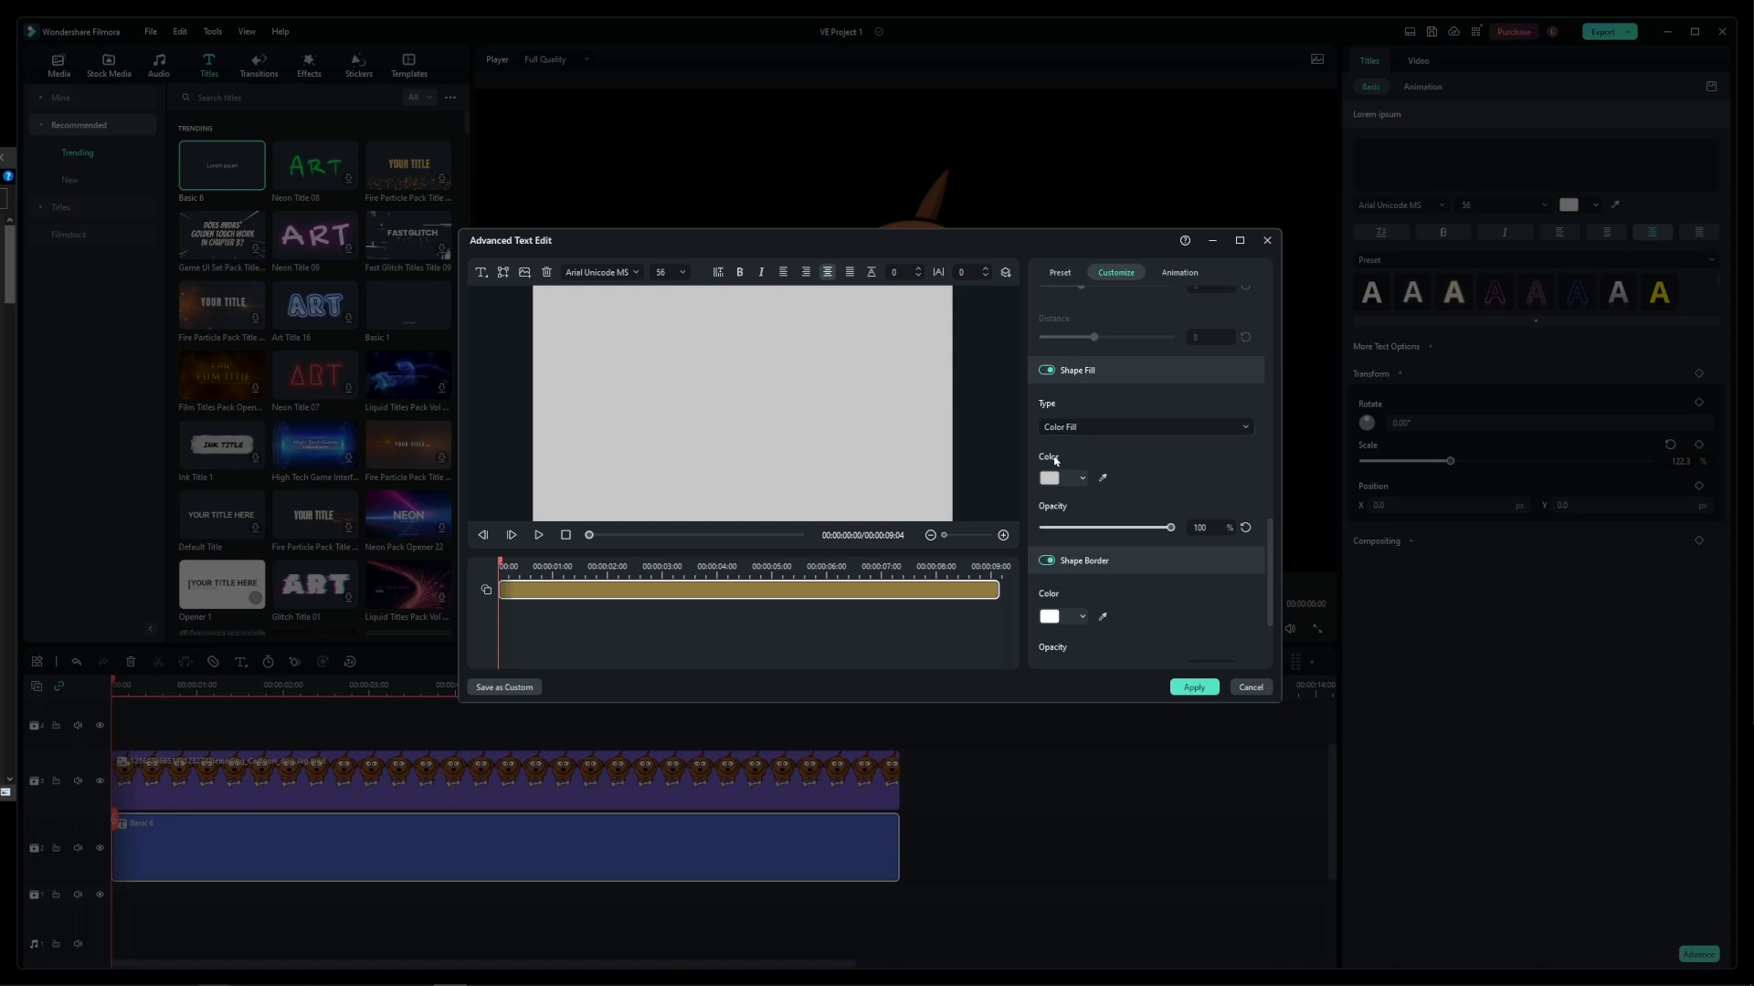
click(1056, 477)
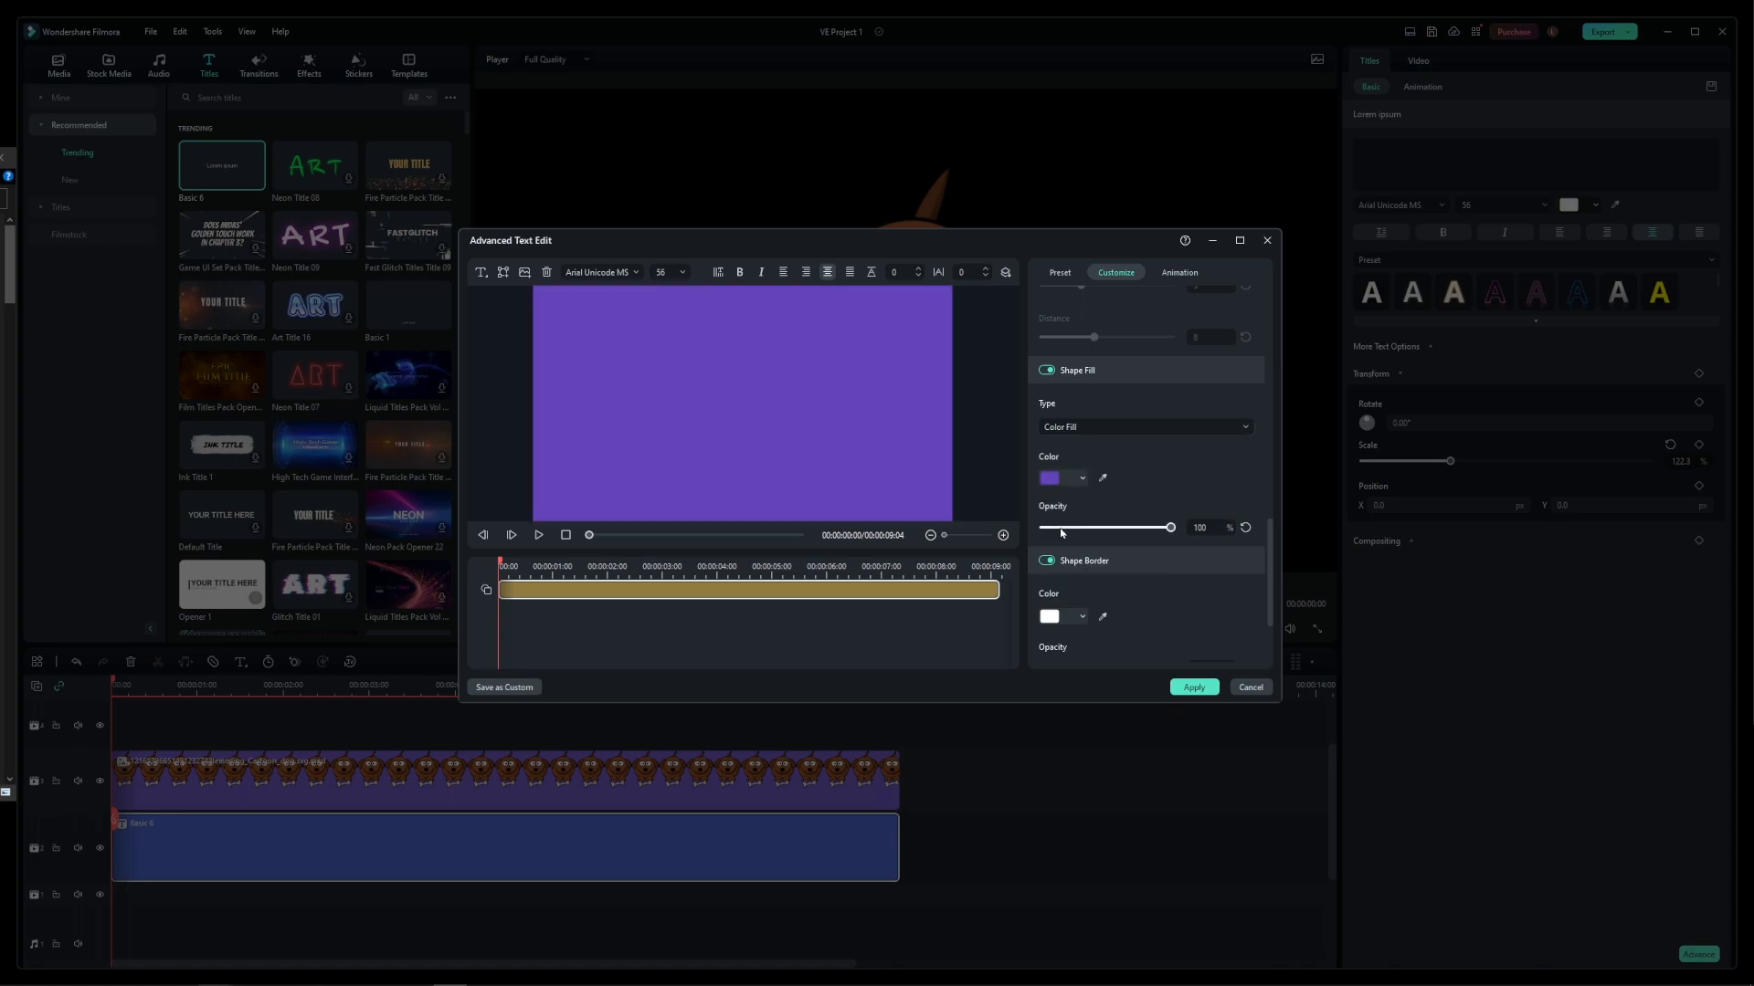
click(1059, 477)
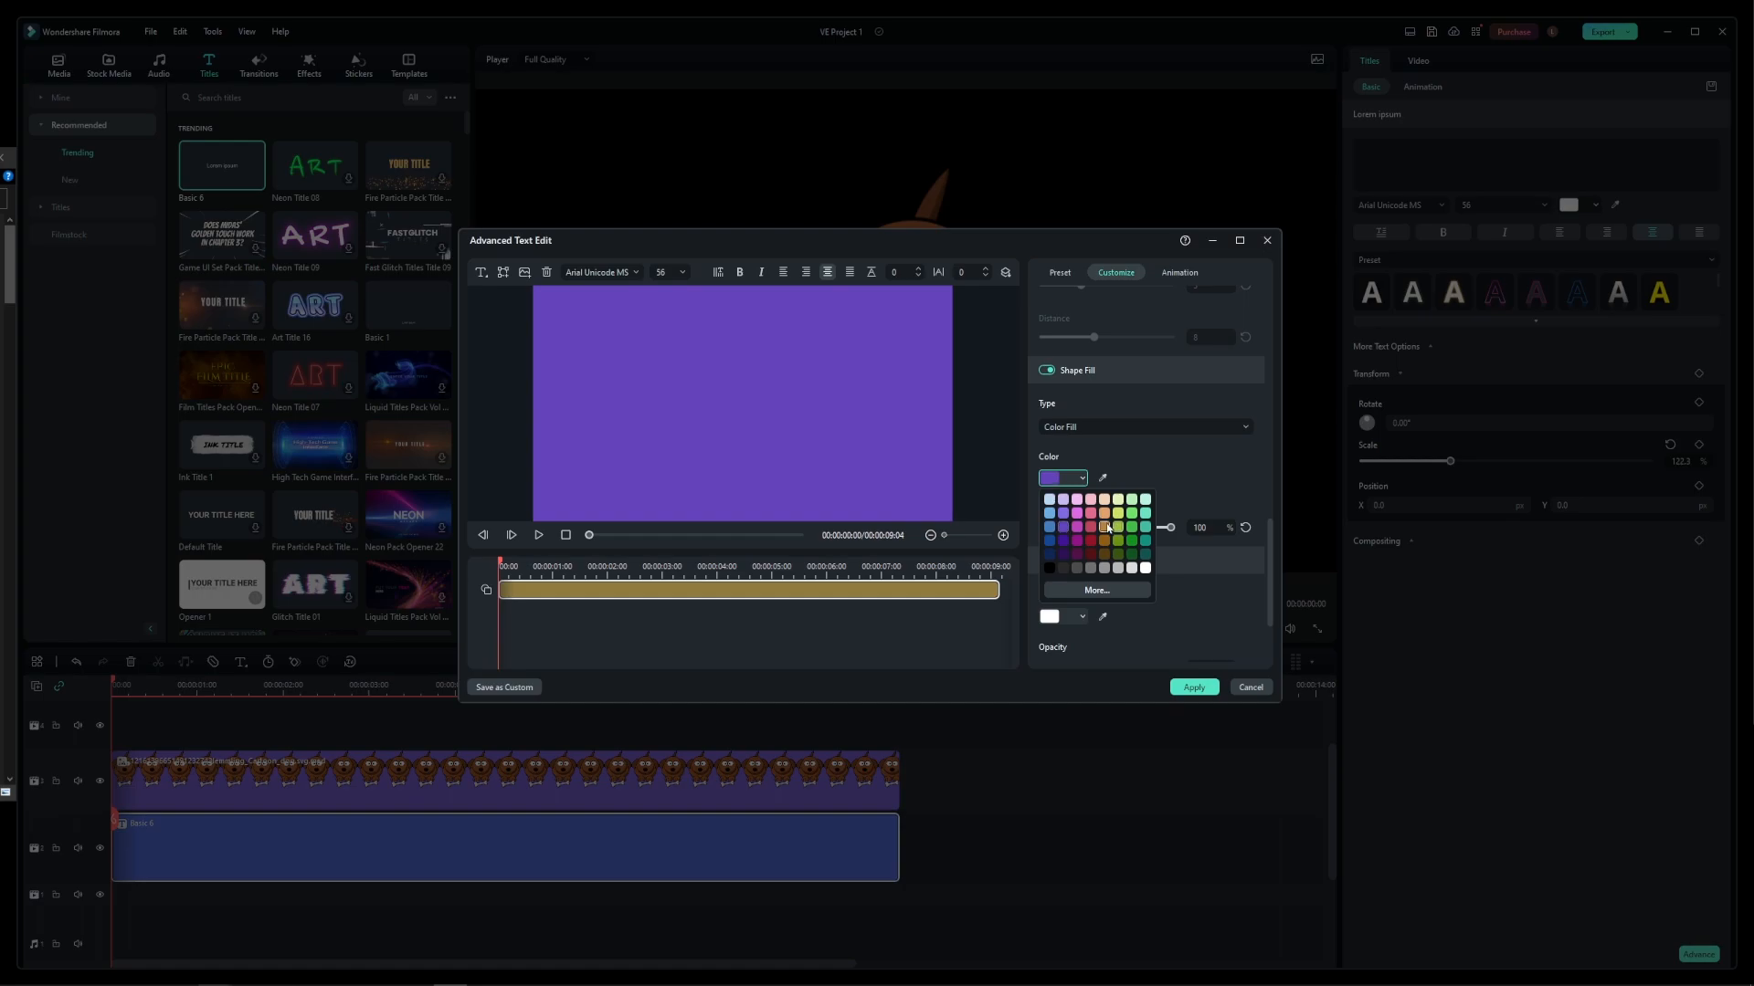
click(1117, 526)
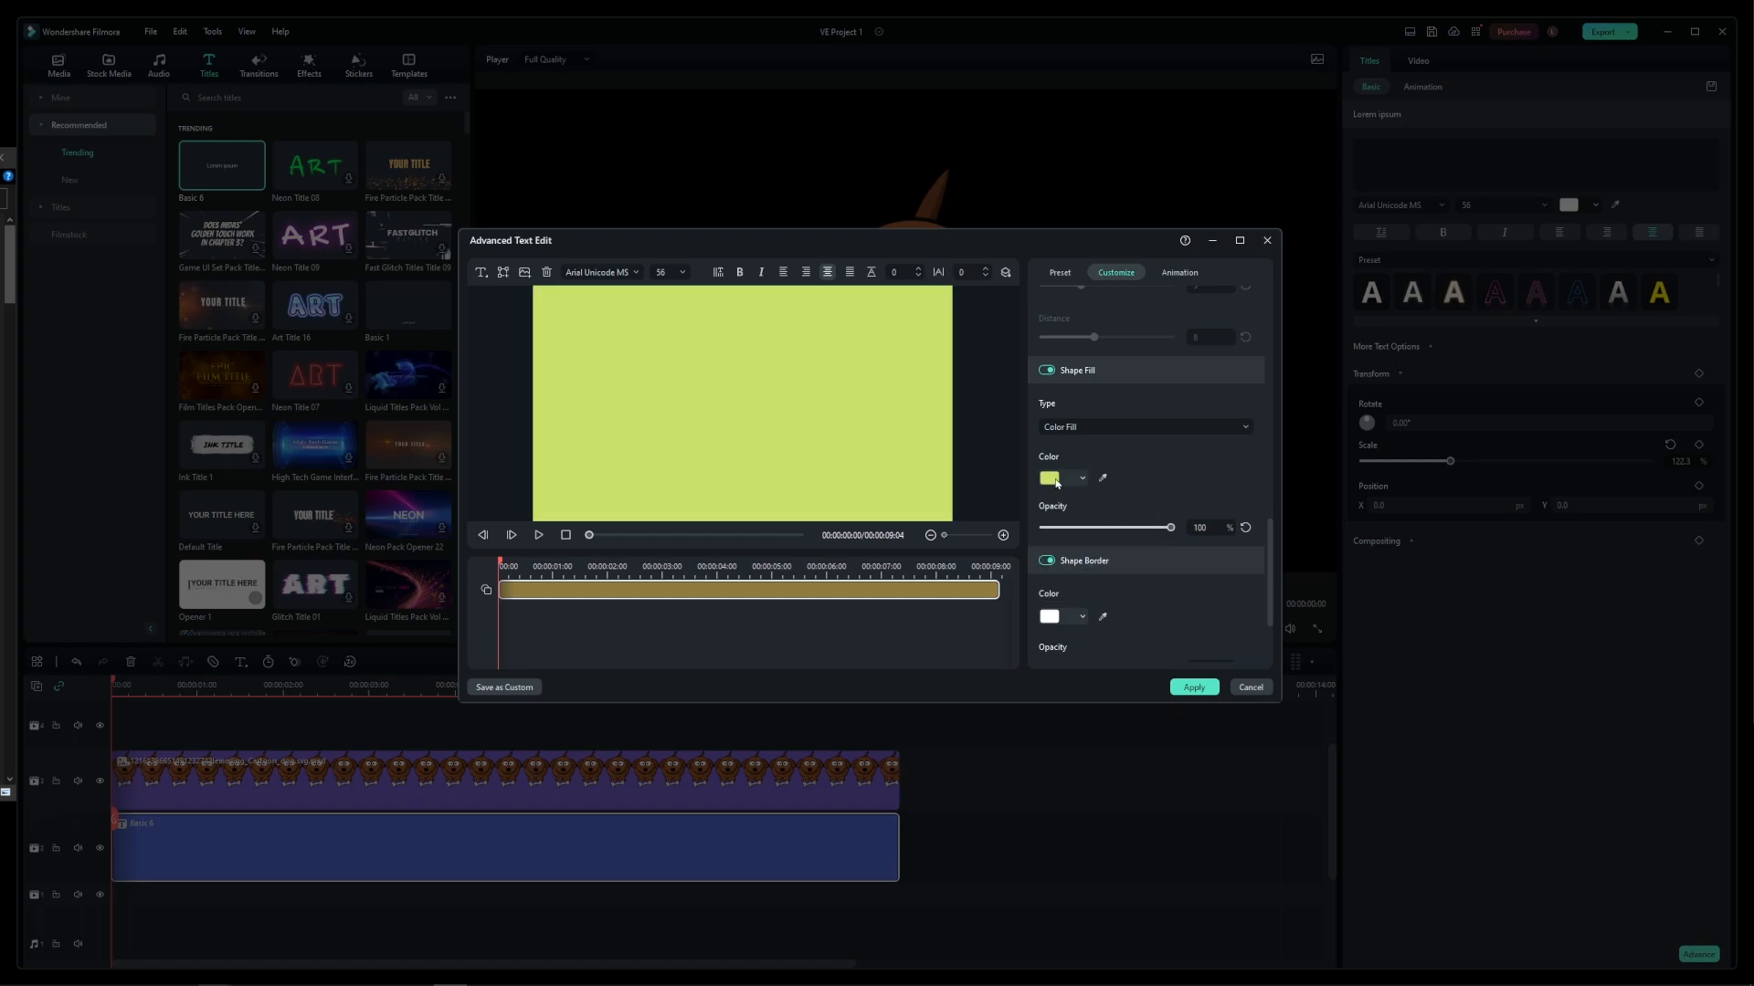
click(1054, 477)
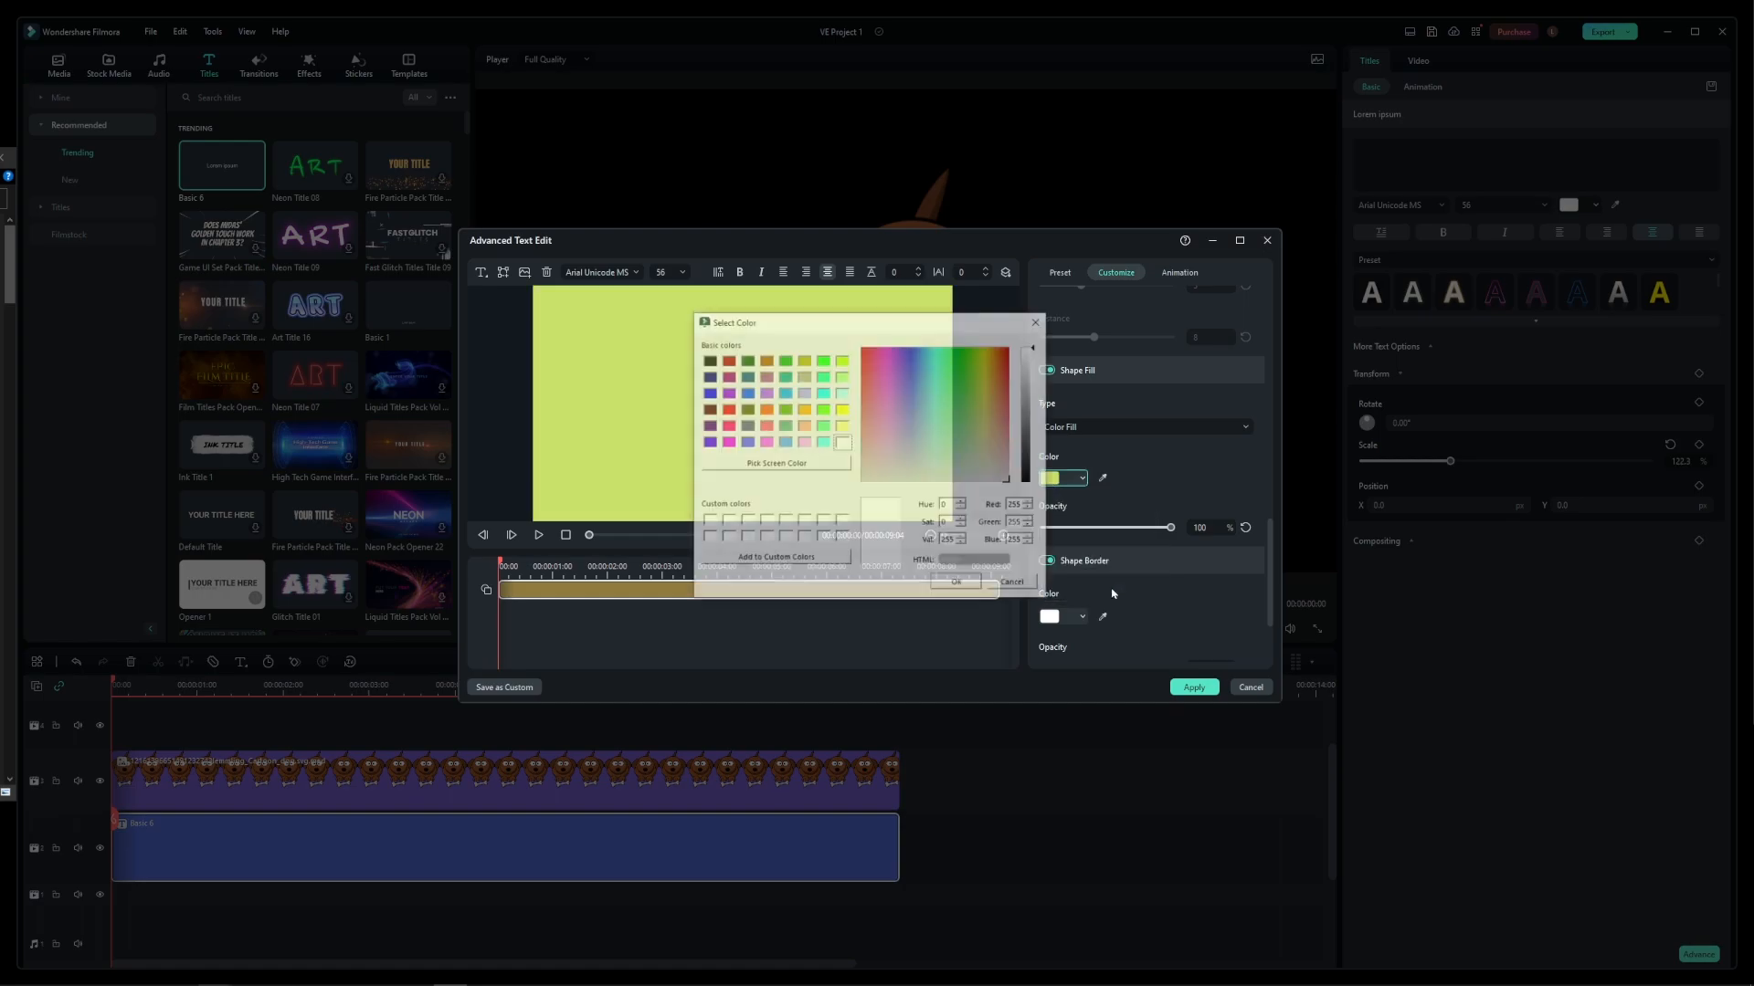
Step: Choose a cyan shade as the shape fill and apply the title, giving the dog a light-blue background
click(937, 356)
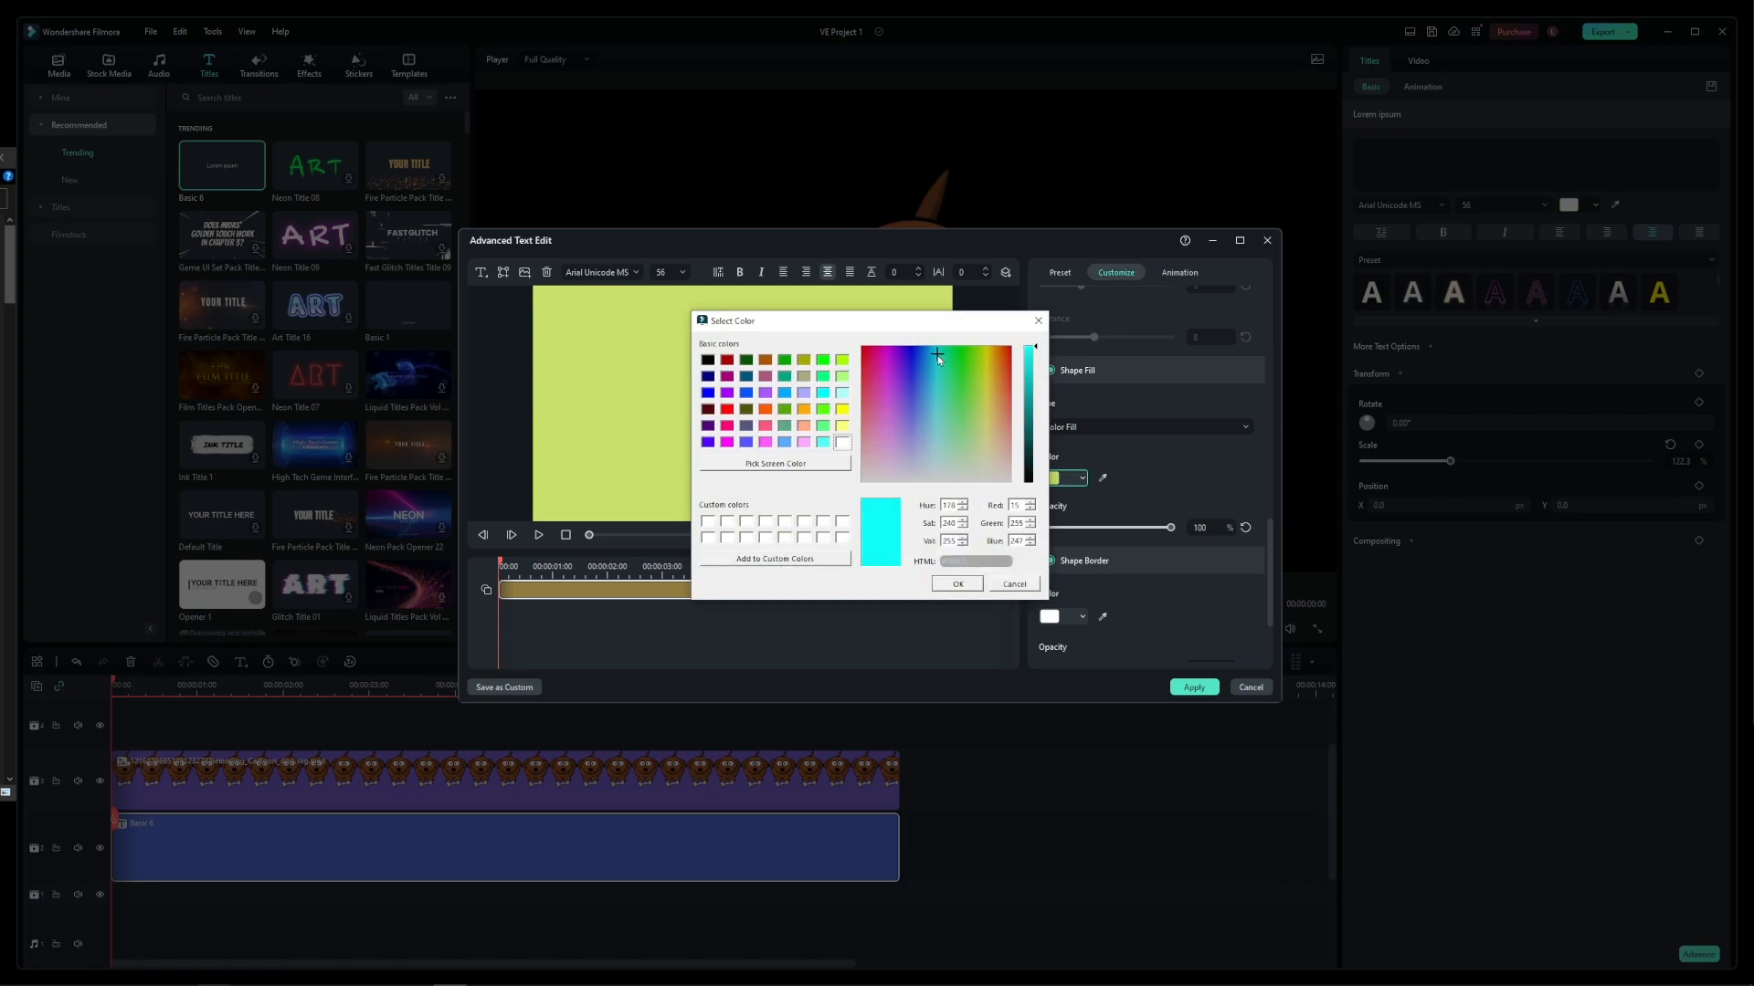
click(933, 360)
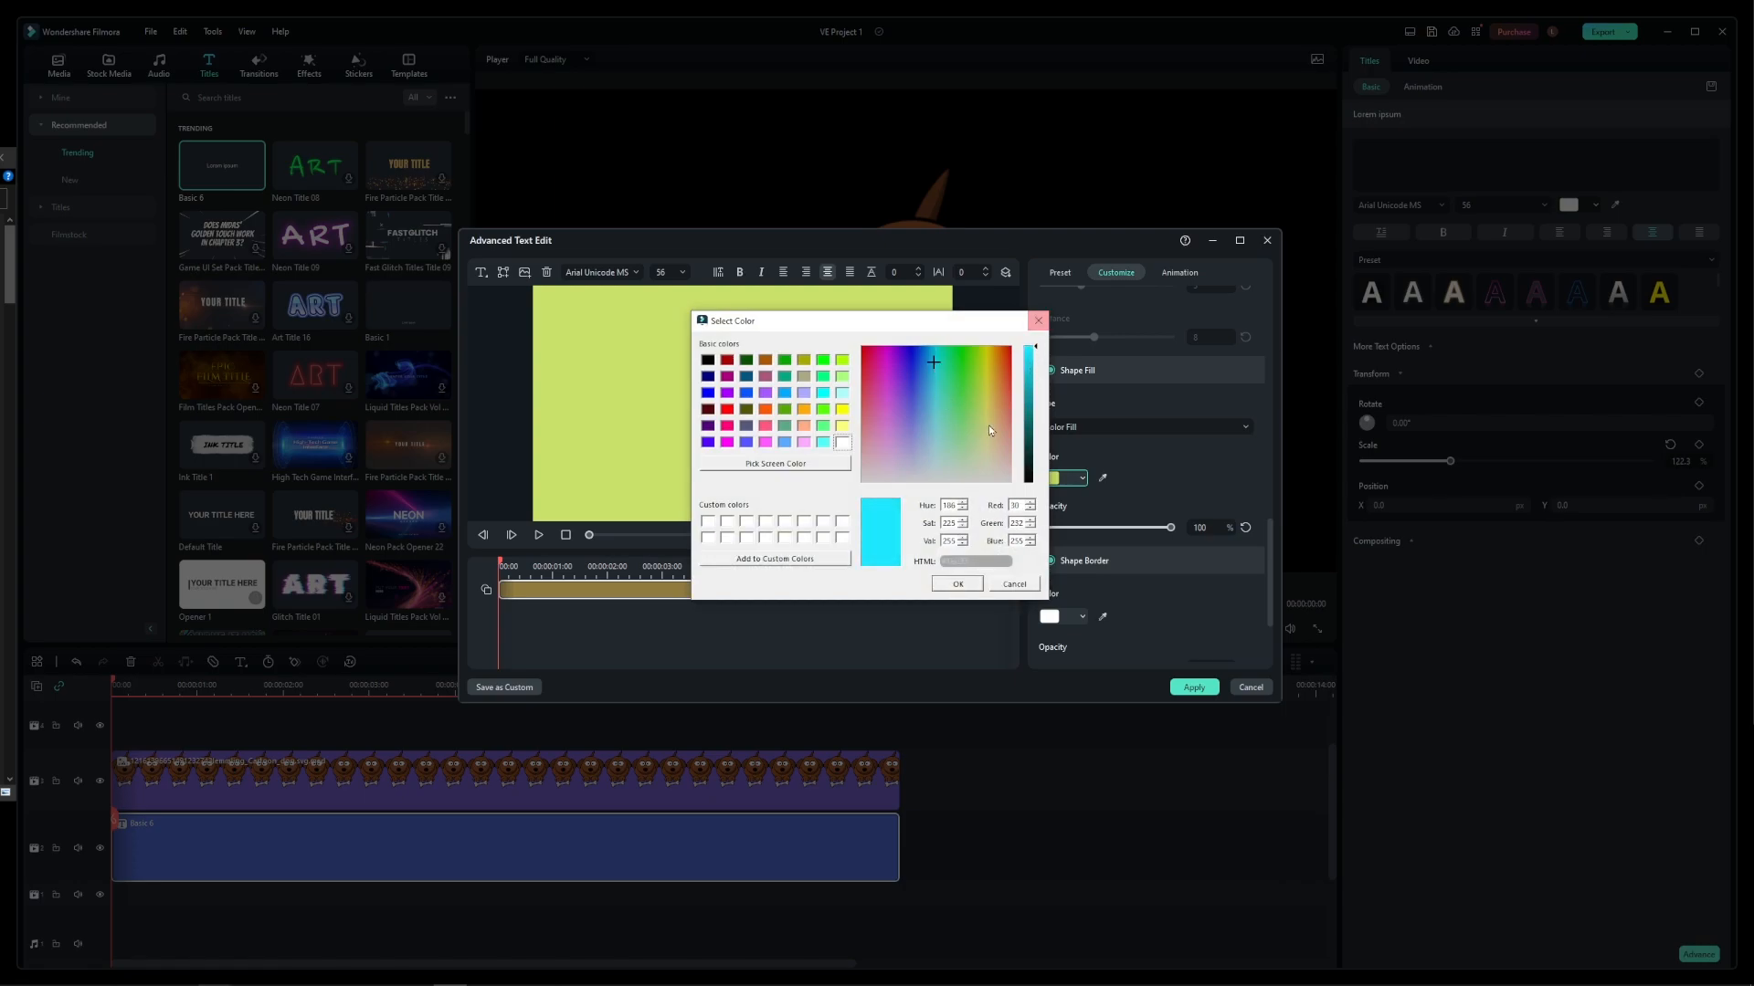
click(956, 583)
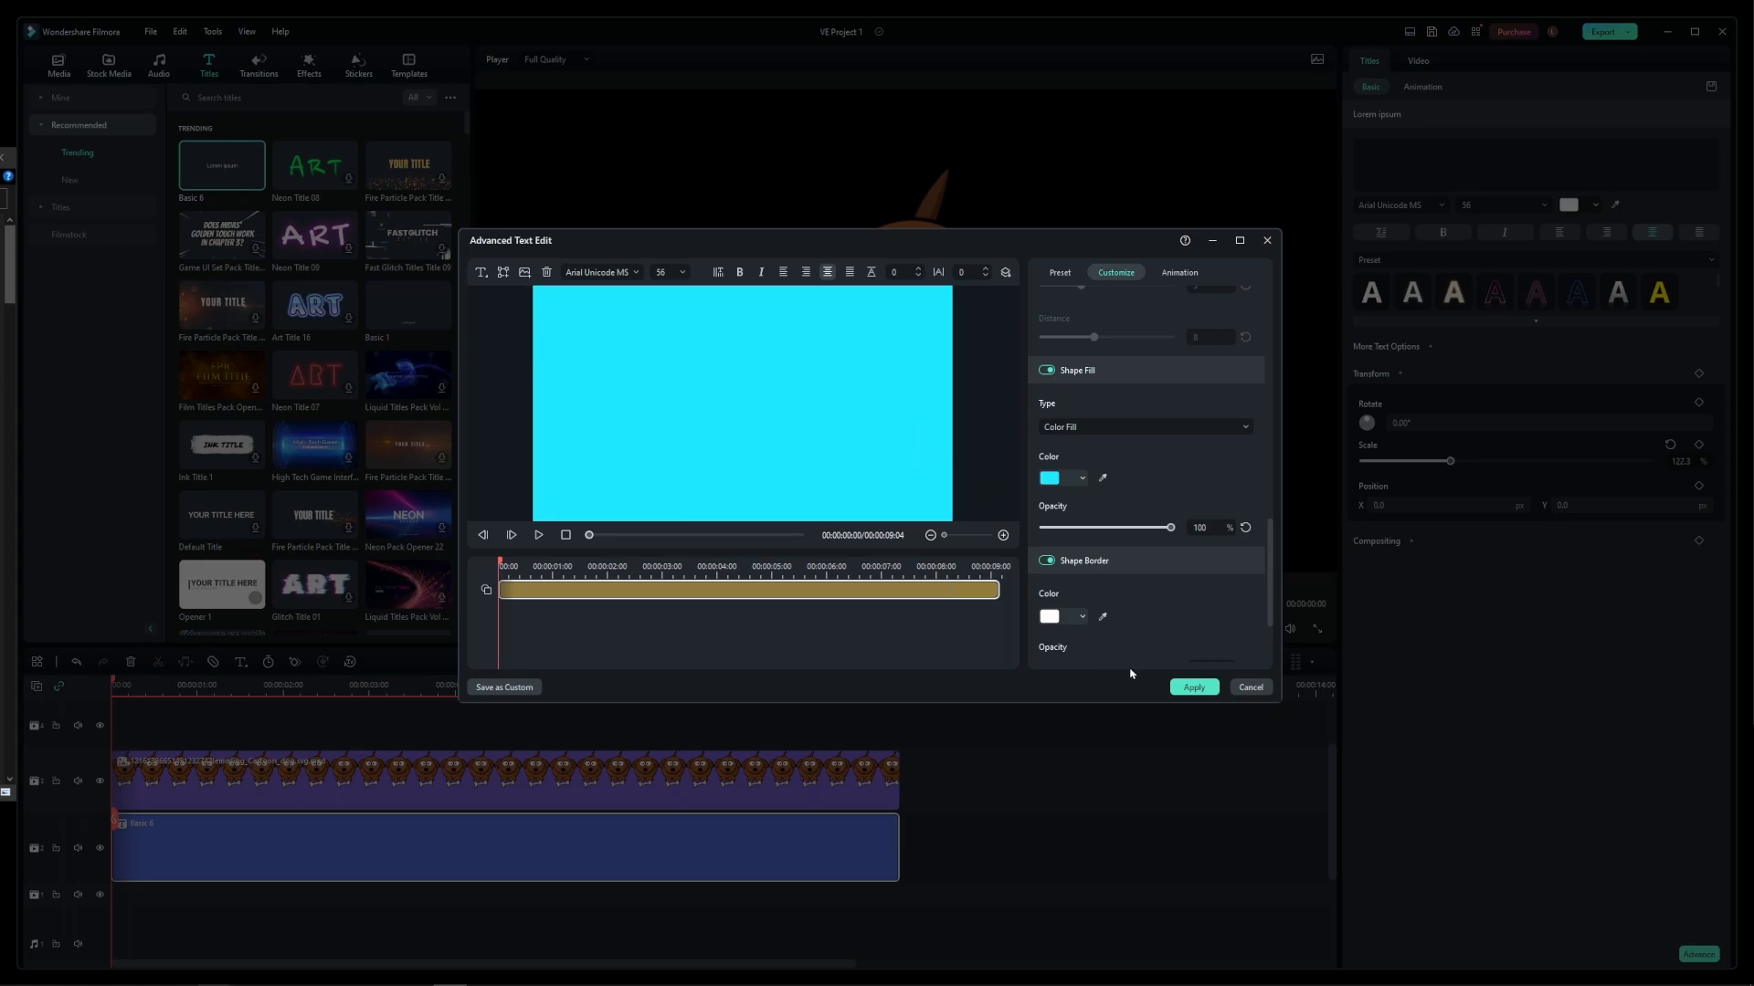
click(1193, 687)
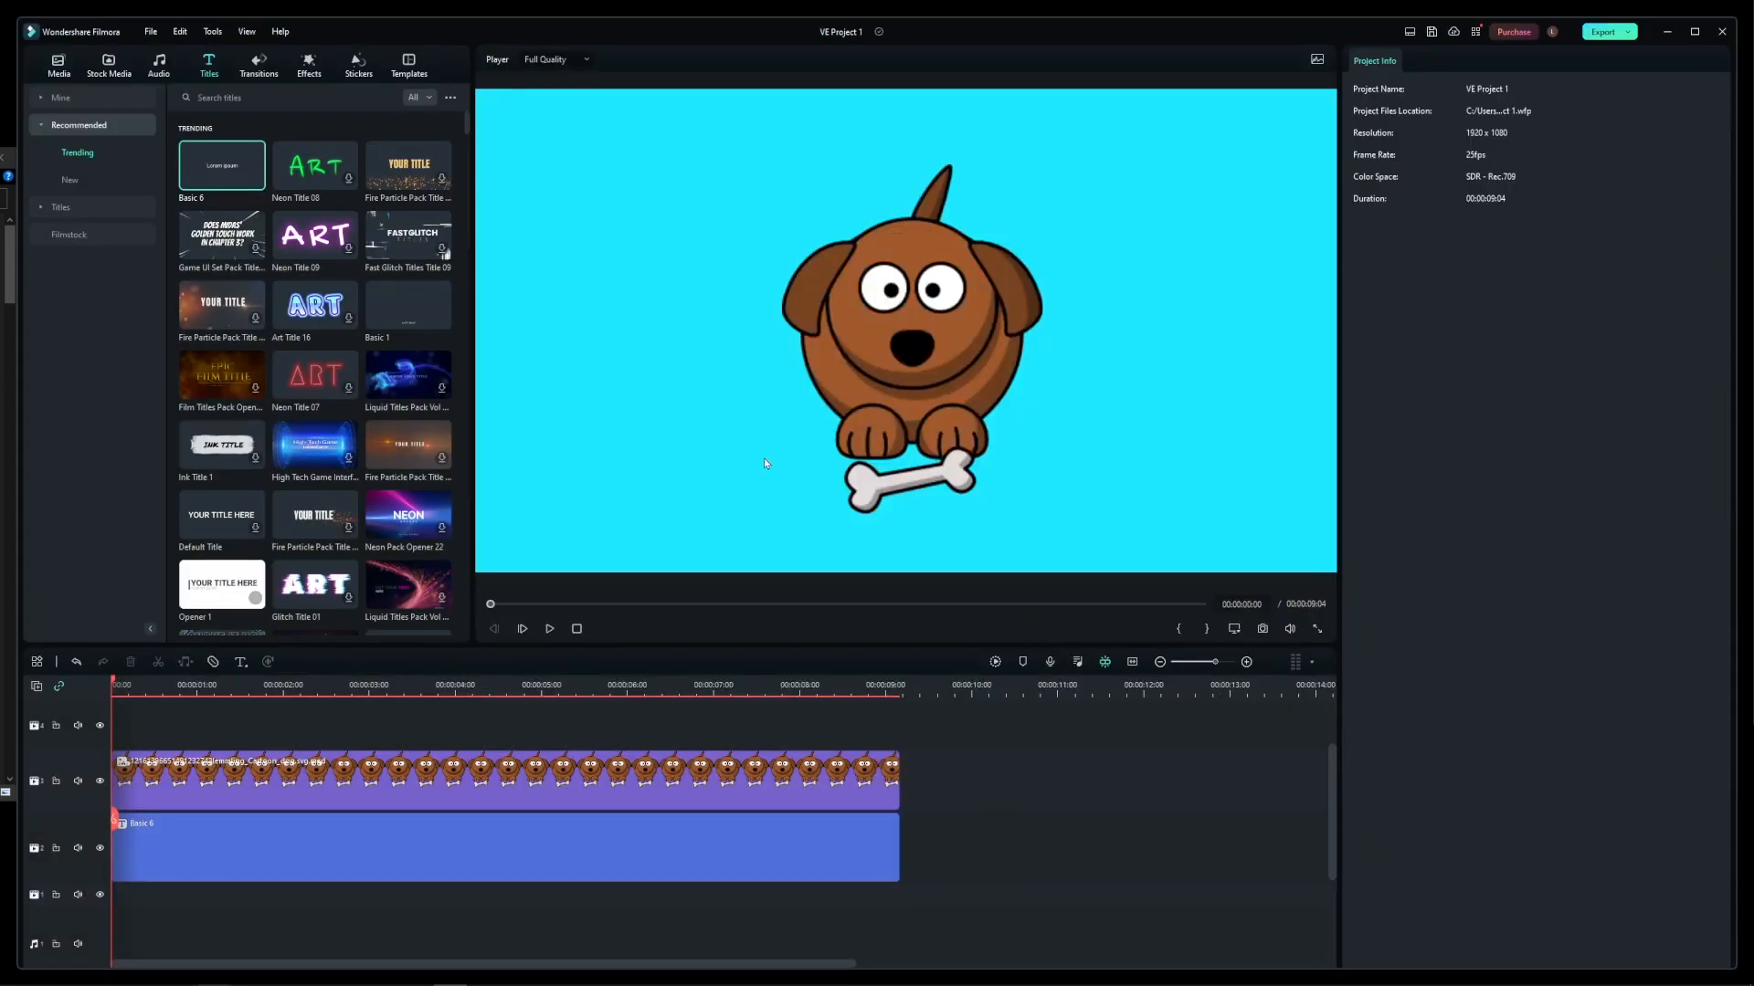
Step: Select the light-blue title clip and return to the Media library listing the project clips
click(504, 846)
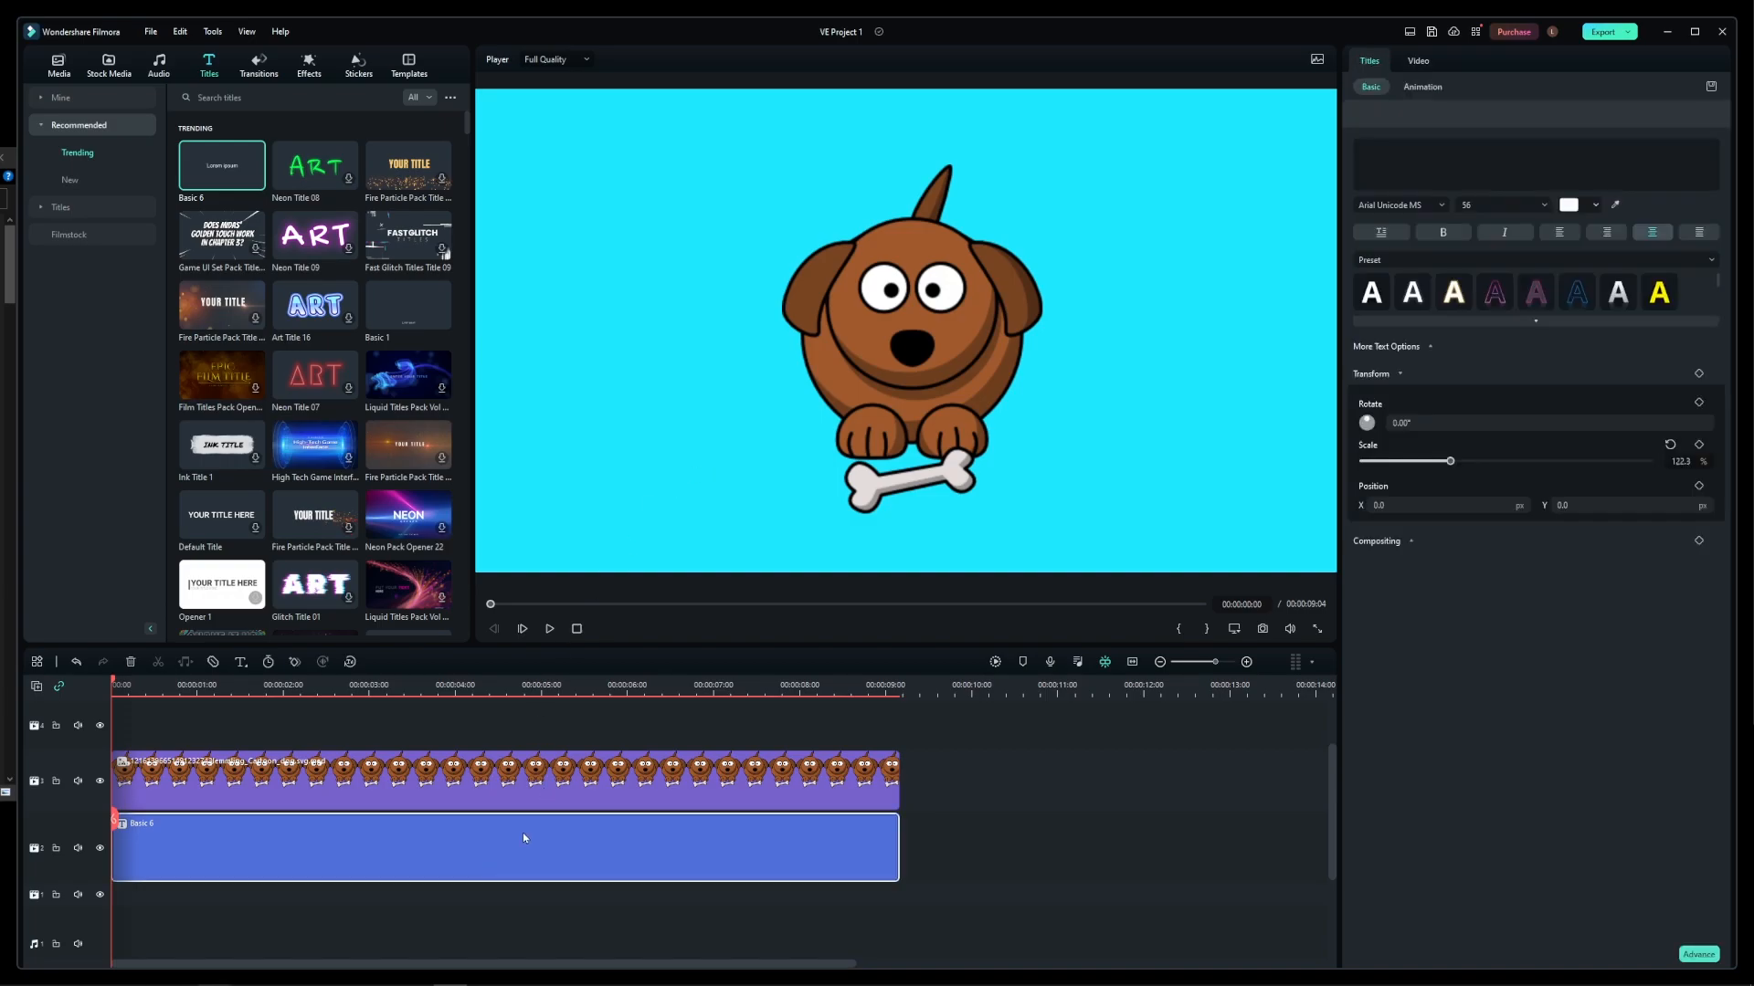
click(59, 64)
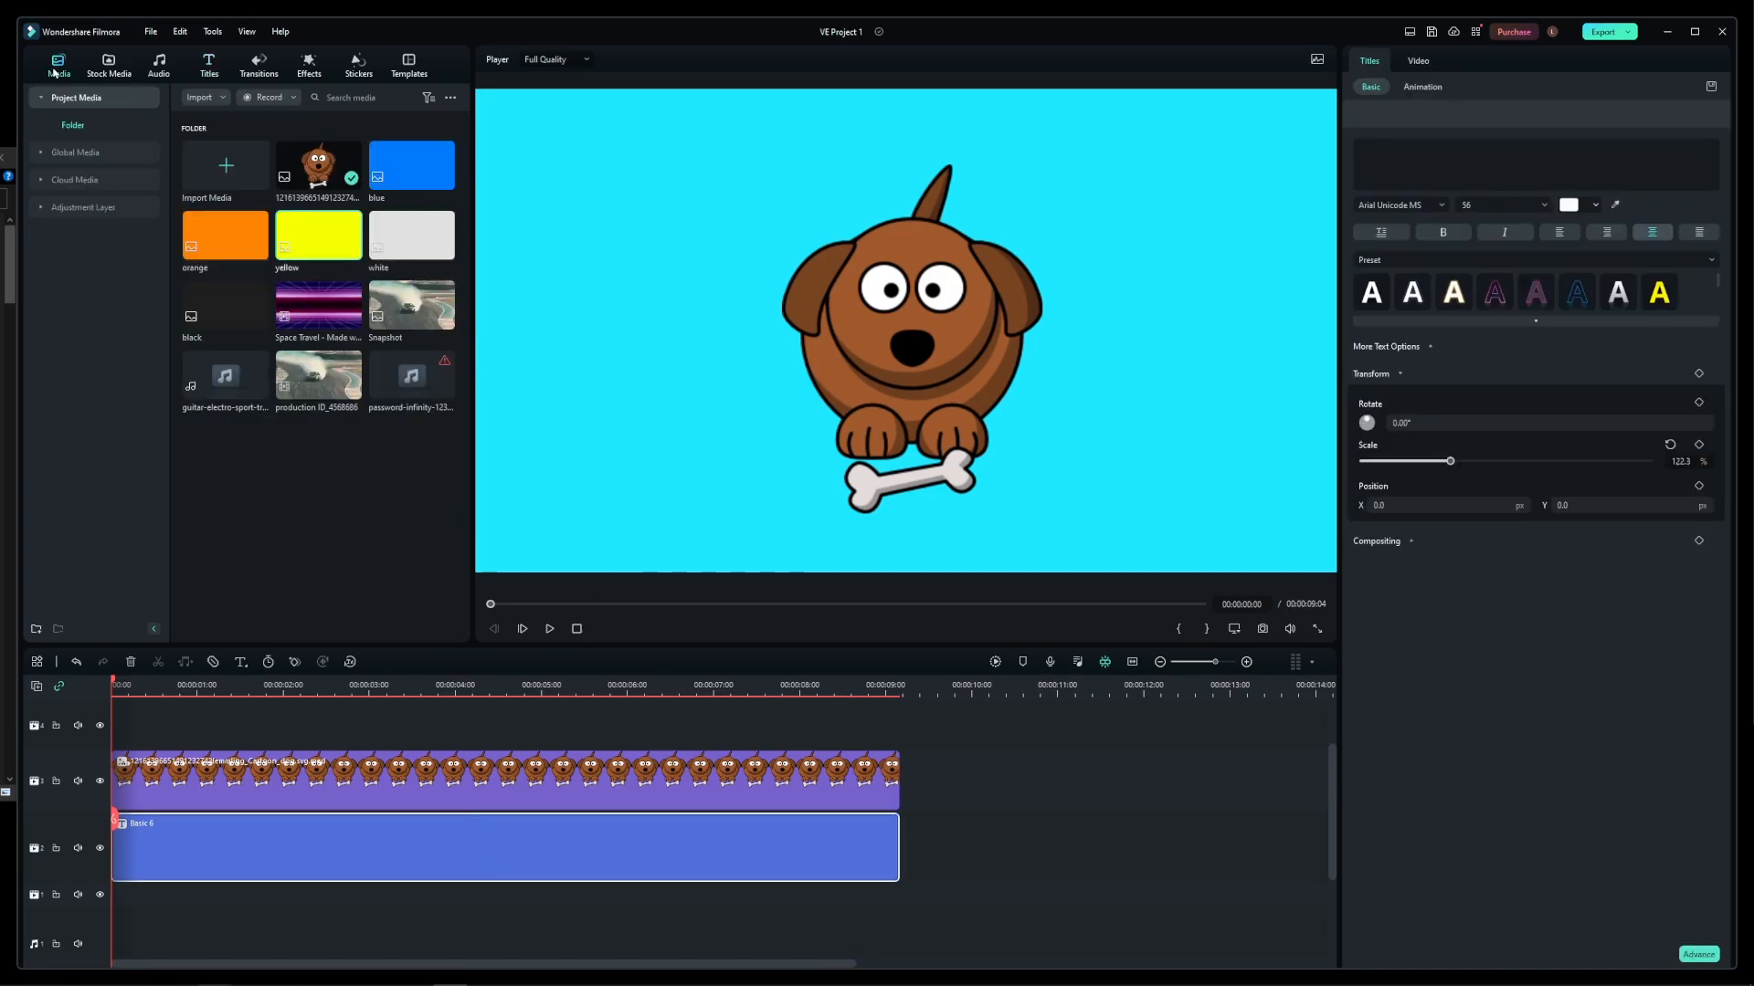